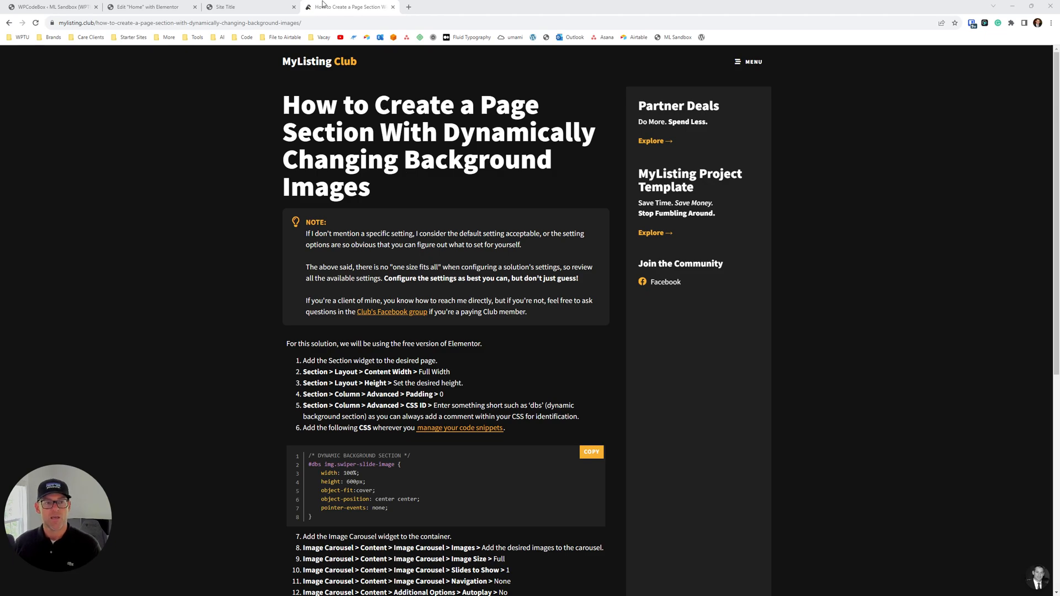
Step: Switch from the tutorial article to the live sandbox homepage
left_click(233, 6)
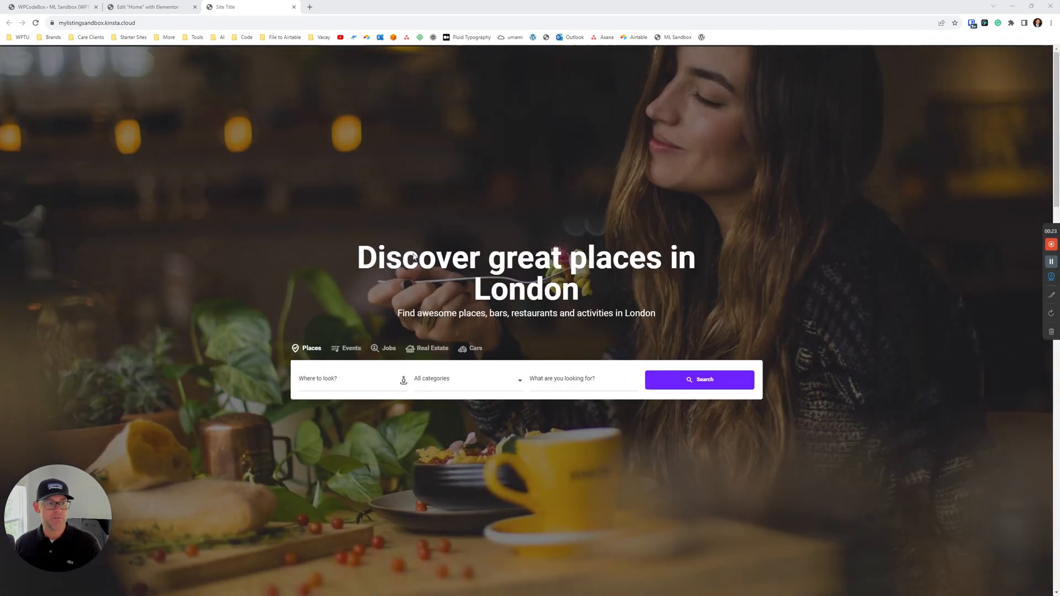
Step: Review the live Dynamic Background Section, then return to the Elementor homepage editor
scroll("down", 3)
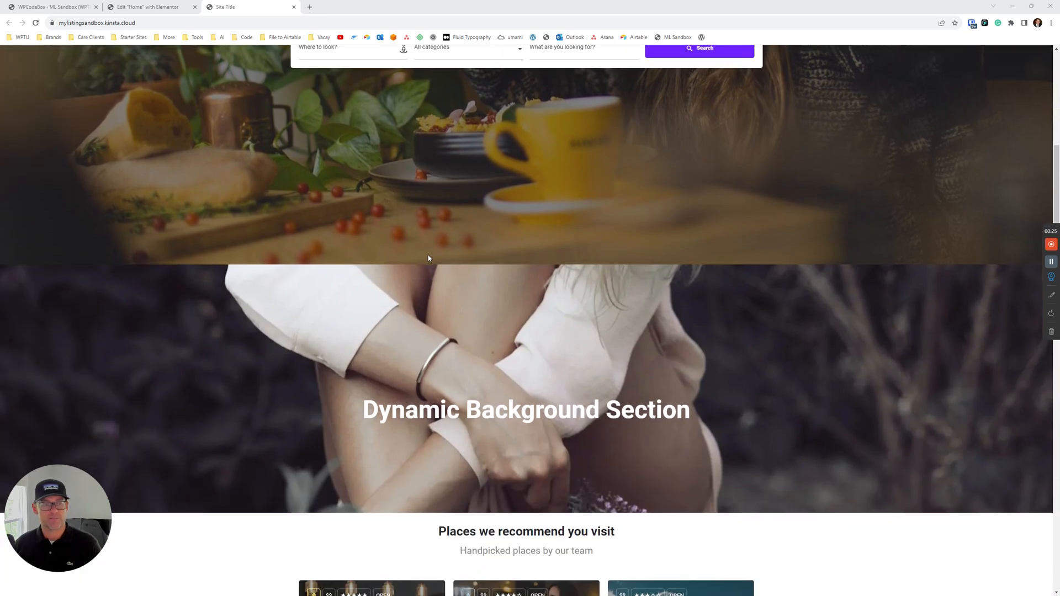
scroll("down", 3)
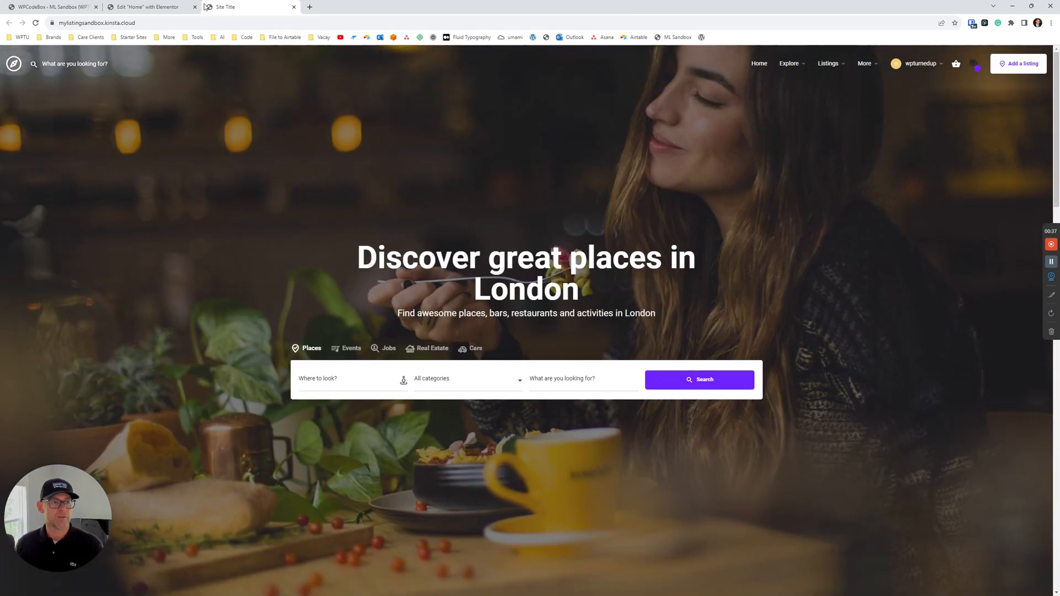
left_click(145, 7)
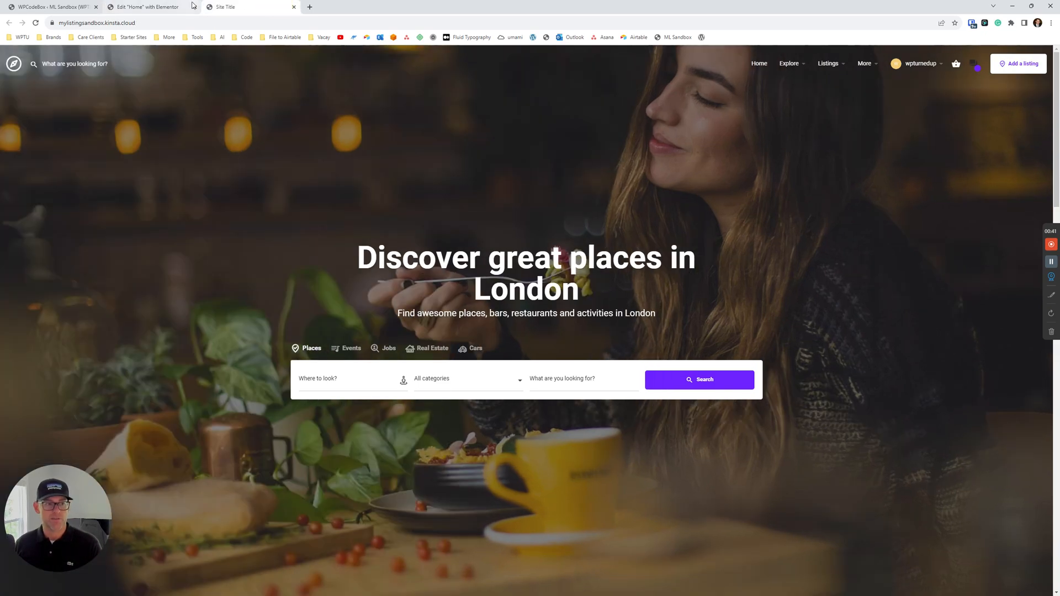
left_click(142, 7)
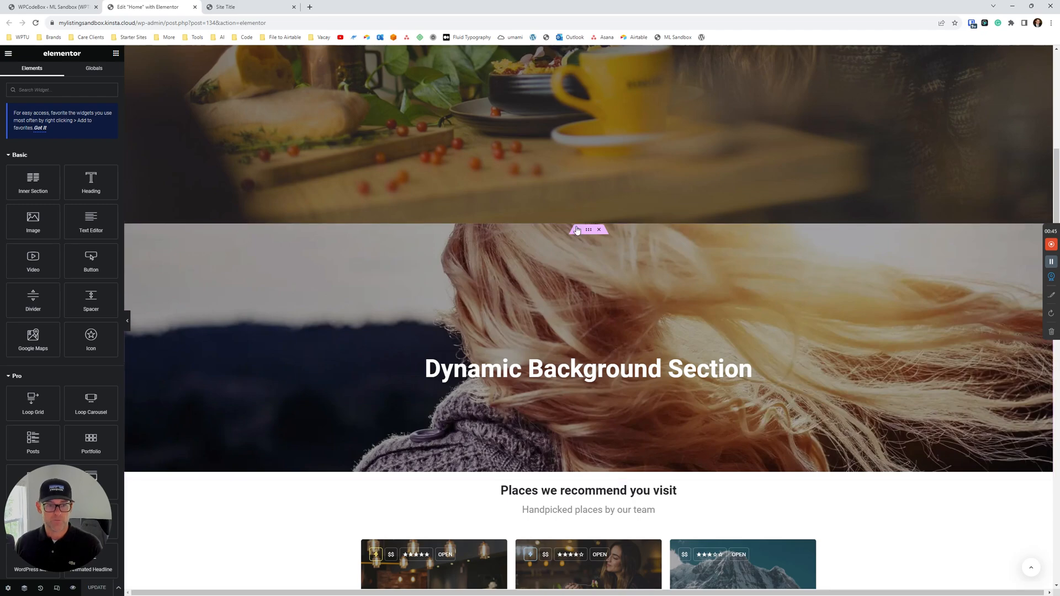
Step: Insert a new single-column section above the Dynamic Background Section
left_click(588, 229)
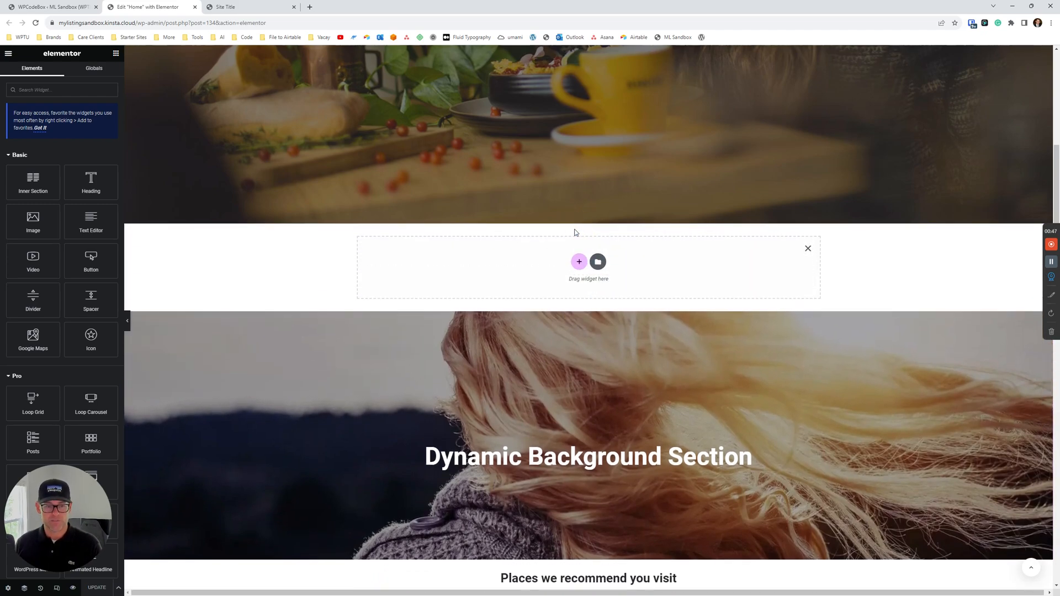
left_click(578, 261)
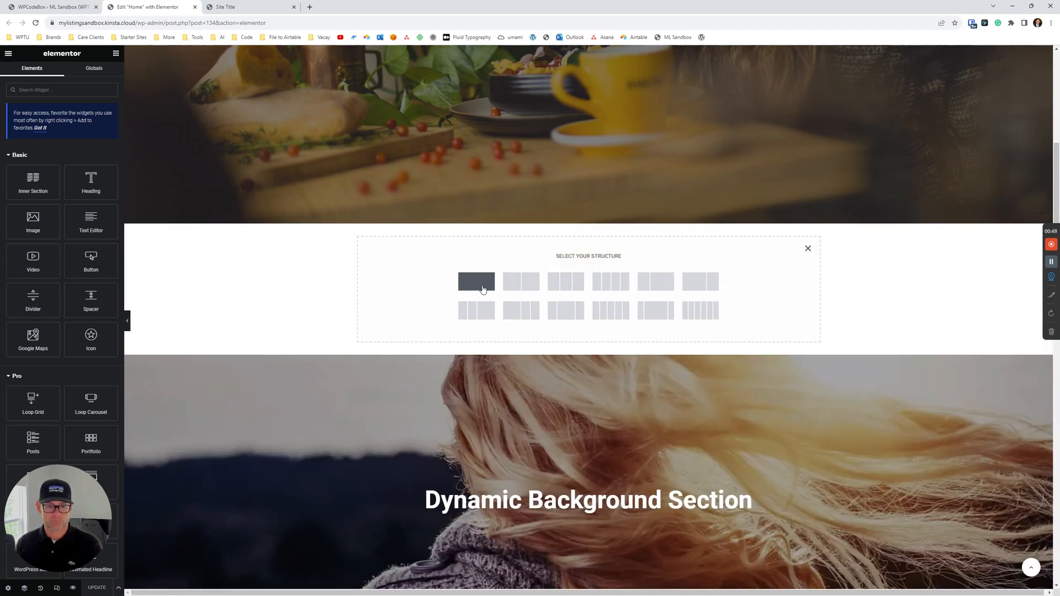
left_click(476, 282)
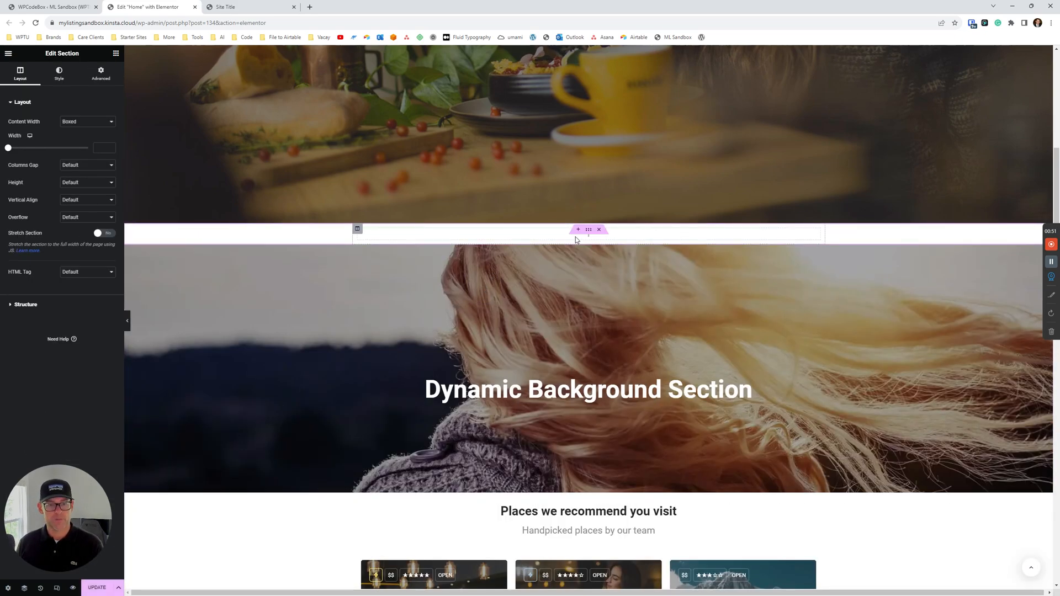
Step: Make the section full width with a 300px minimum height
left_click(88, 121)
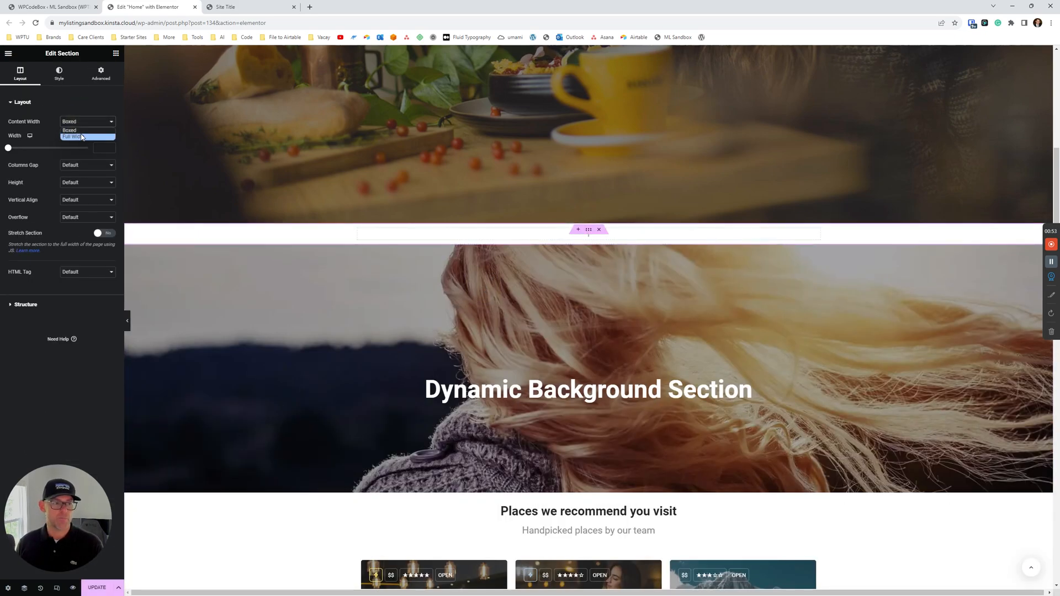
left_click(88, 136)
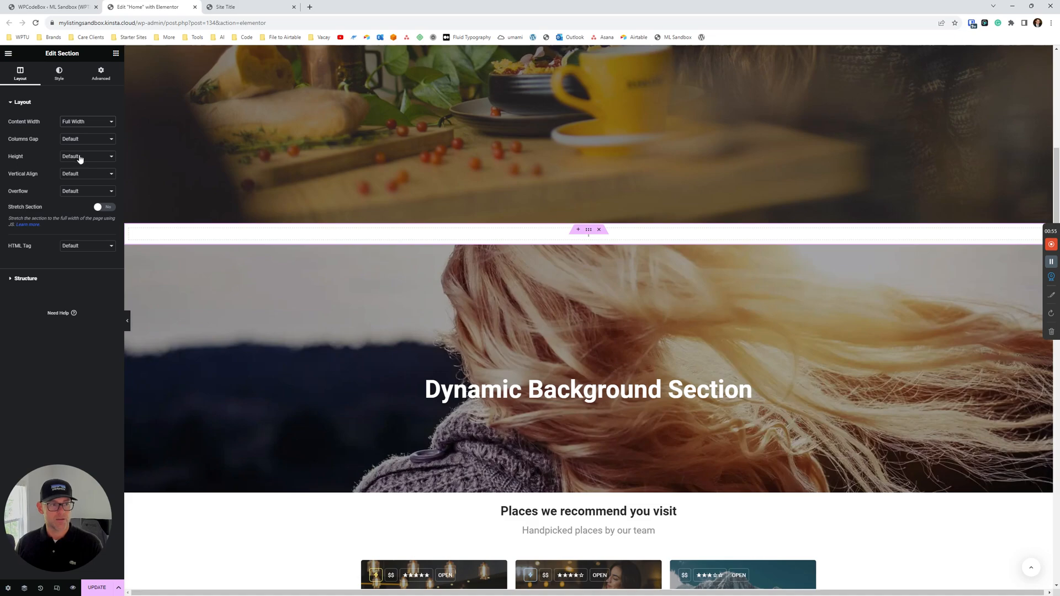
left_click(87, 157)
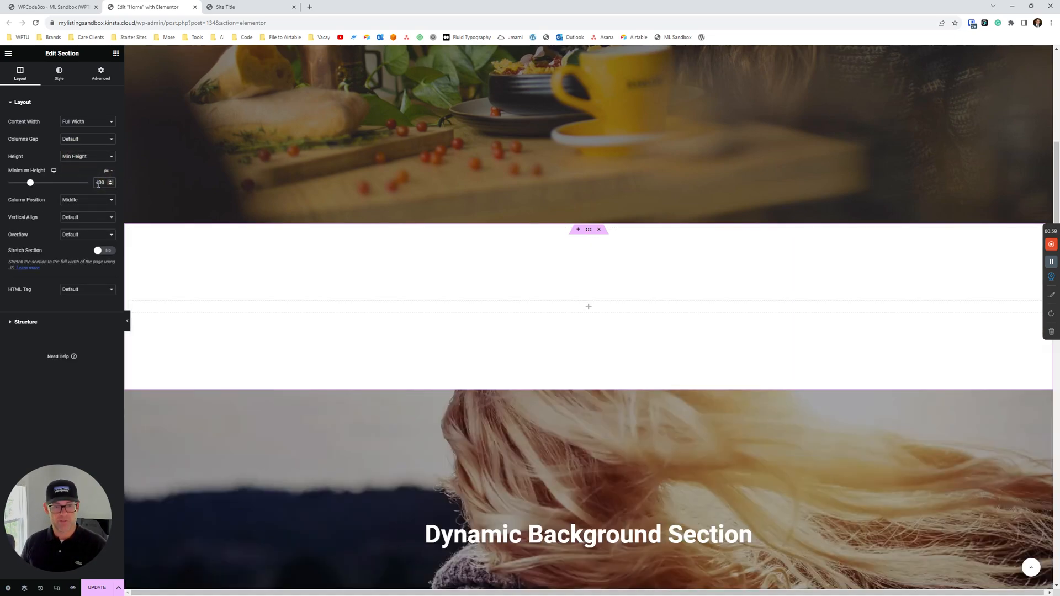
left_click_drag(31, 183, 53, 183)
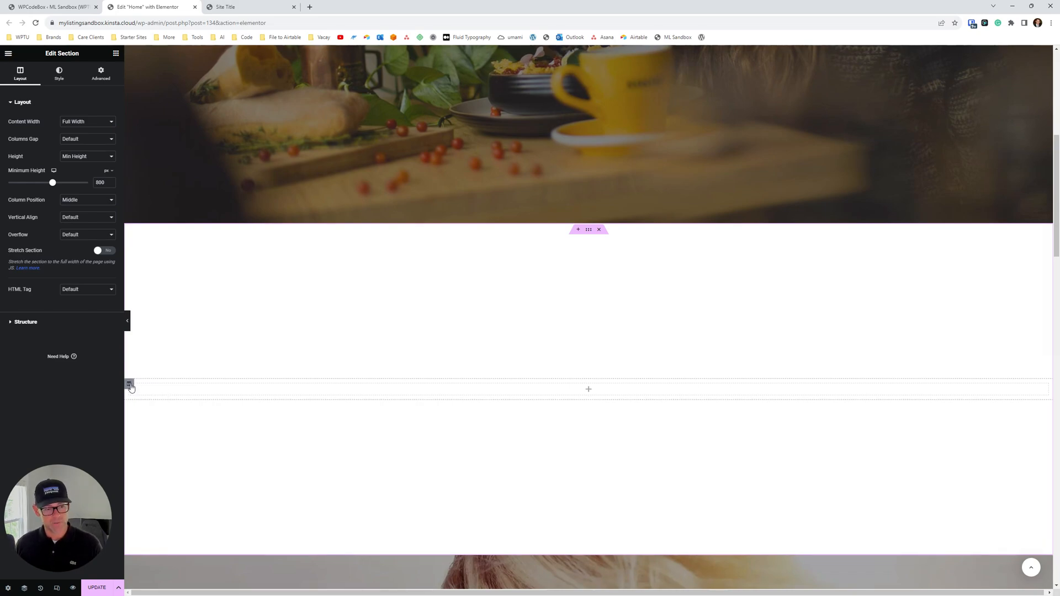
key("ctrl+plus")
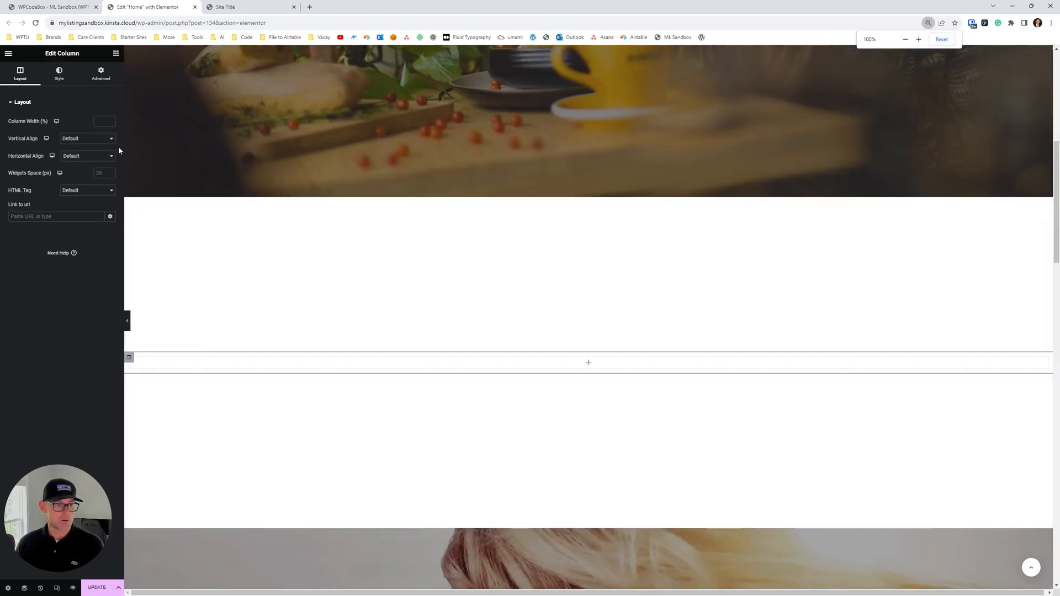
Step: Give the column zero padding on all sides and the CSS ID 'dbx'
left_click(100, 72)
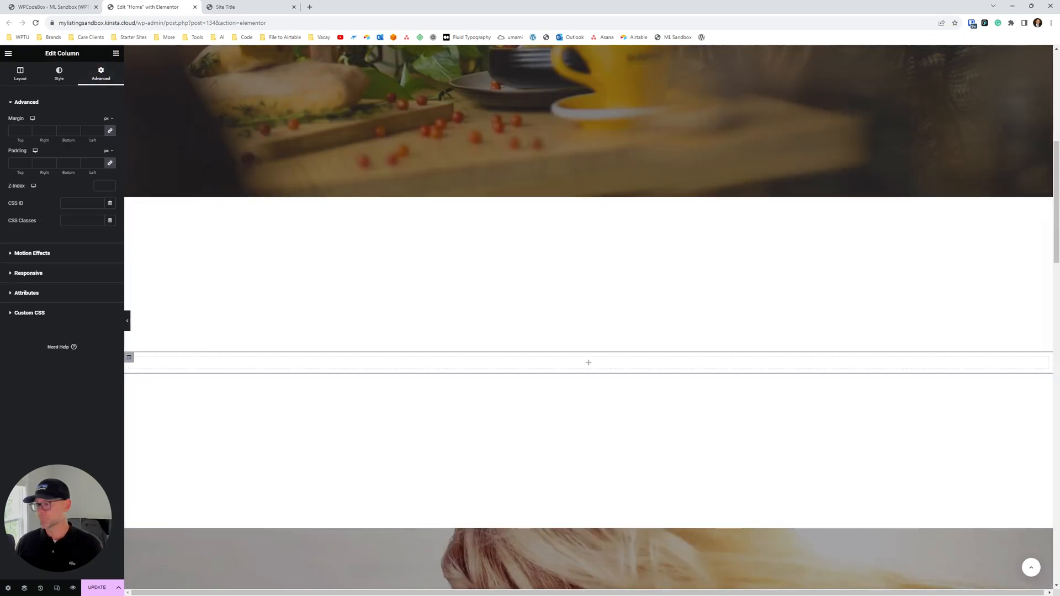
left_click(110, 163)
type("0")
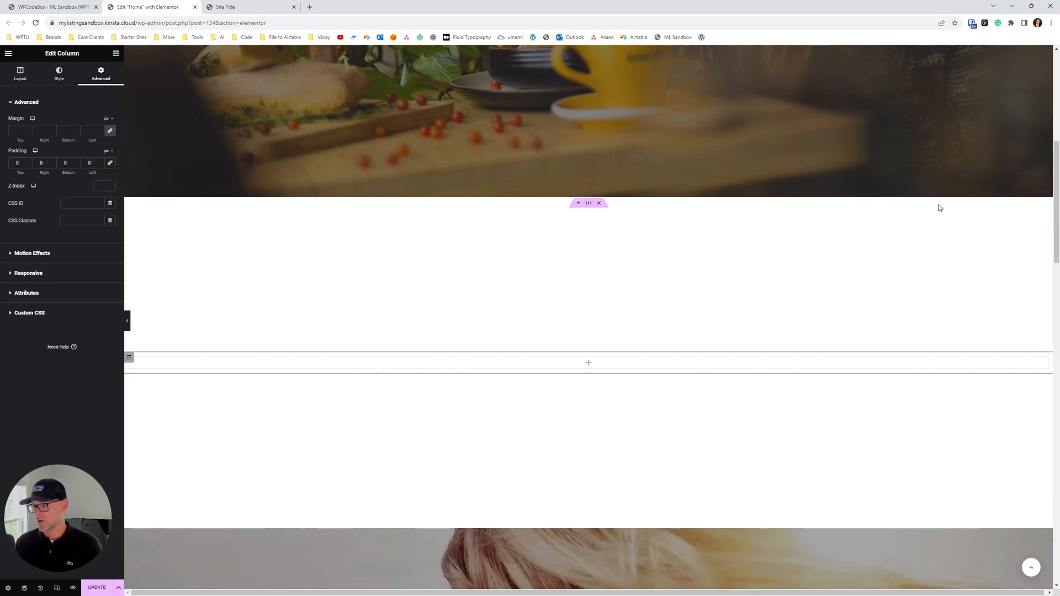
left_click(81, 203)
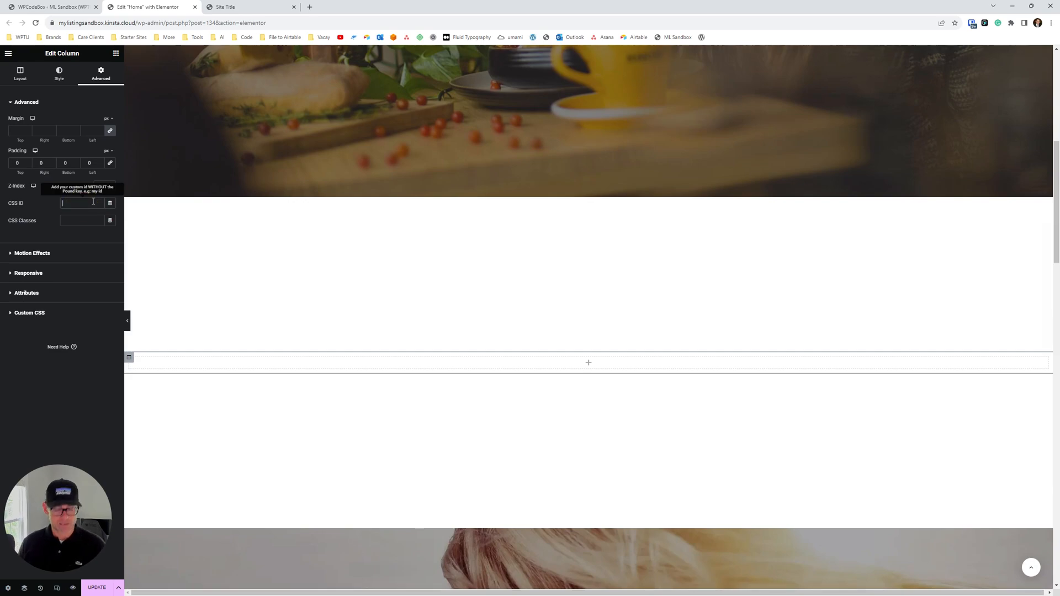
type("dbx")
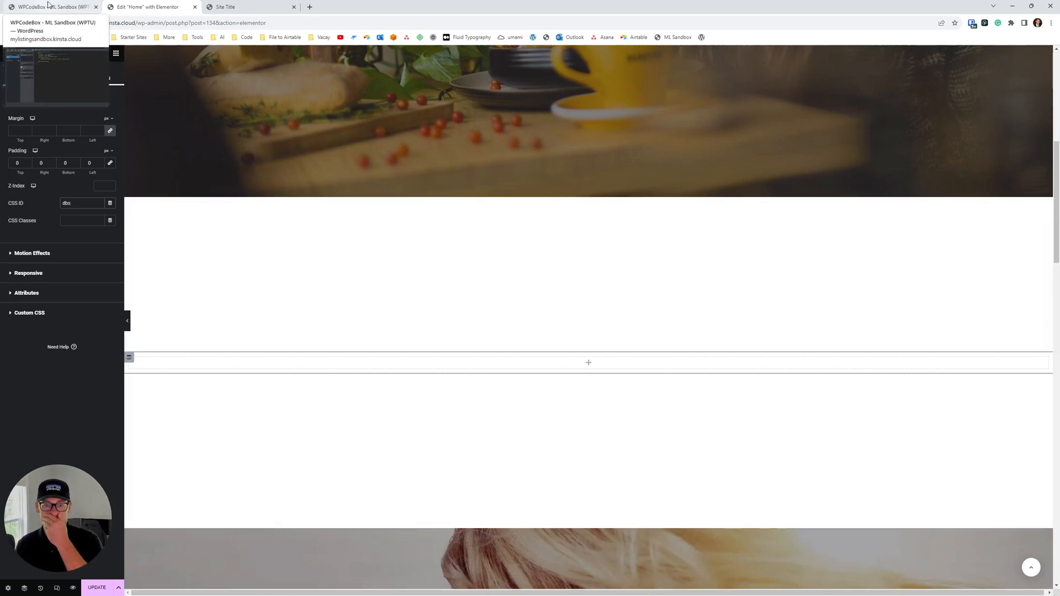
left_click(50, 6)
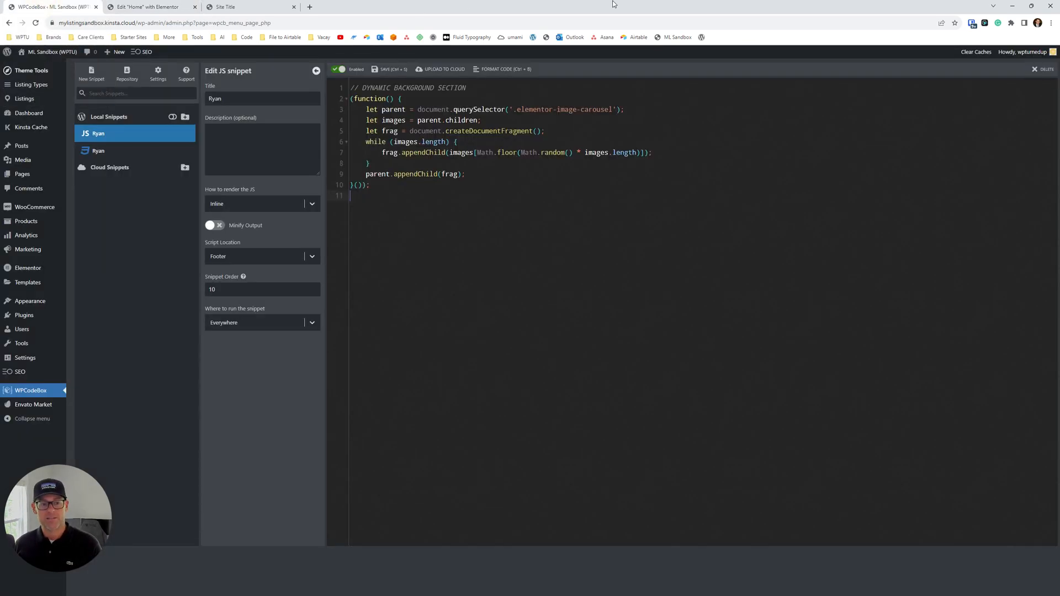
left_click(98, 150)
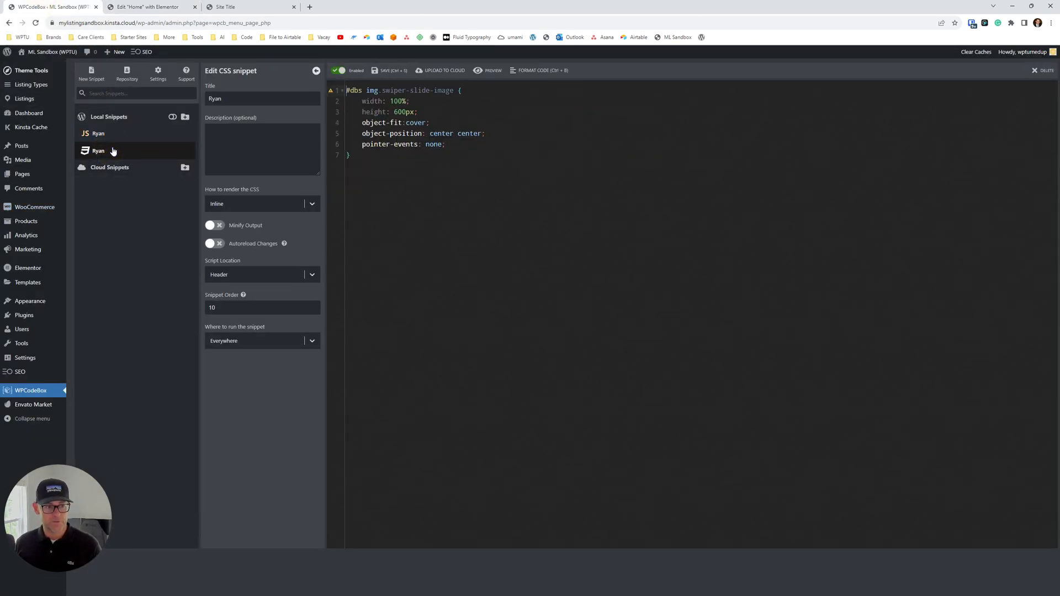
left_click(98, 150)
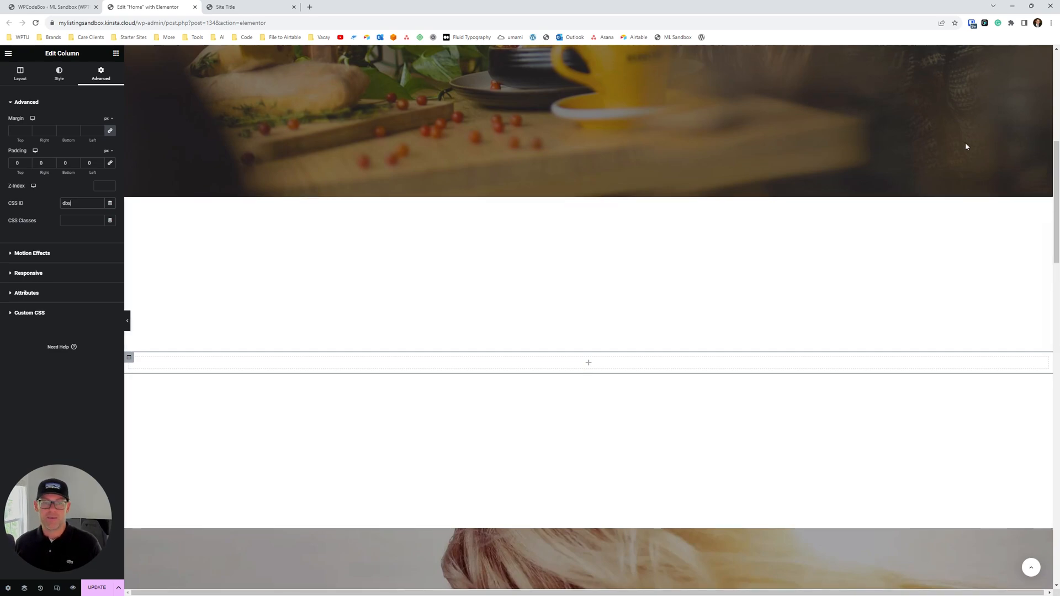
Step: Find the Image Carousel widget and place it in the new column, ready to pick media
left_click(116, 54)
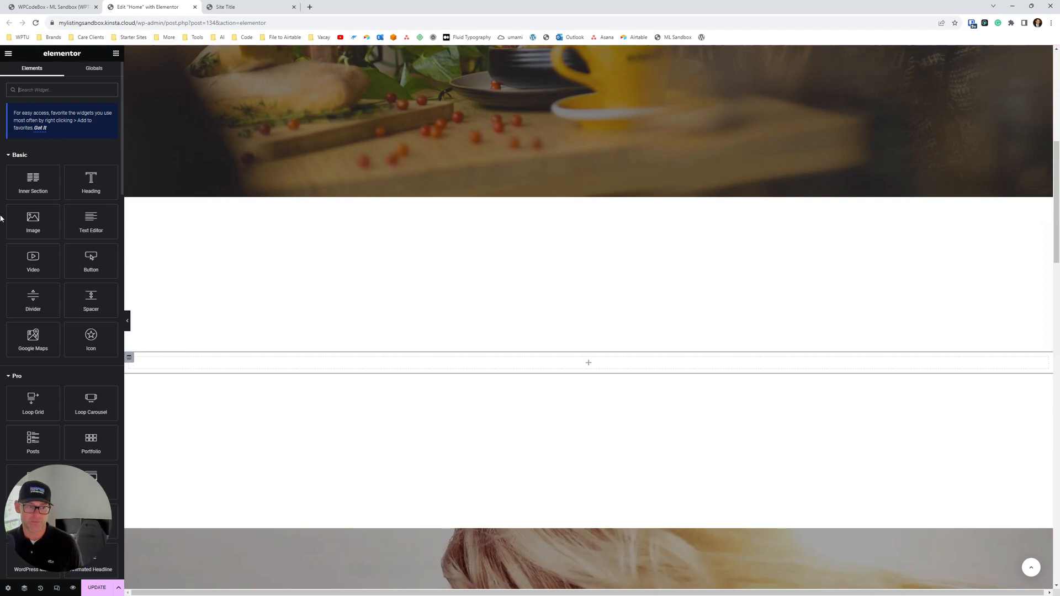
left_click(60, 90)
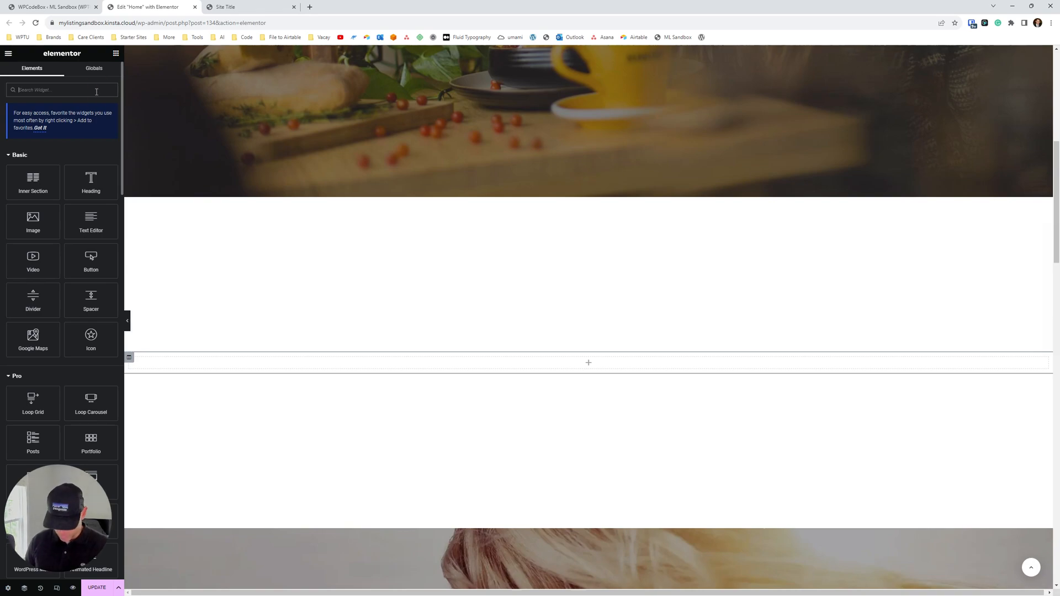
type("image")
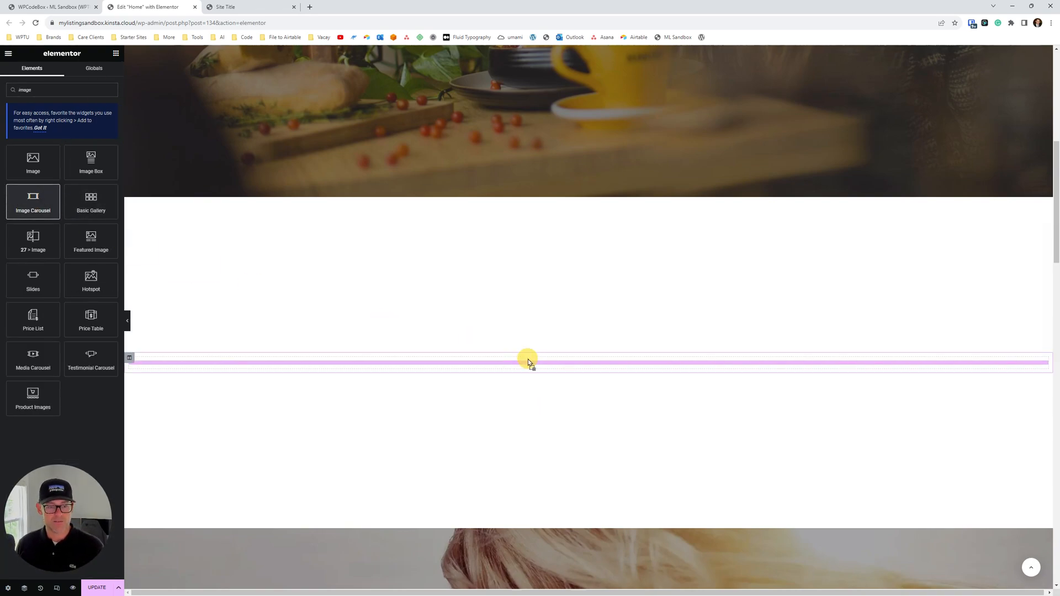
left_click(530, 364)
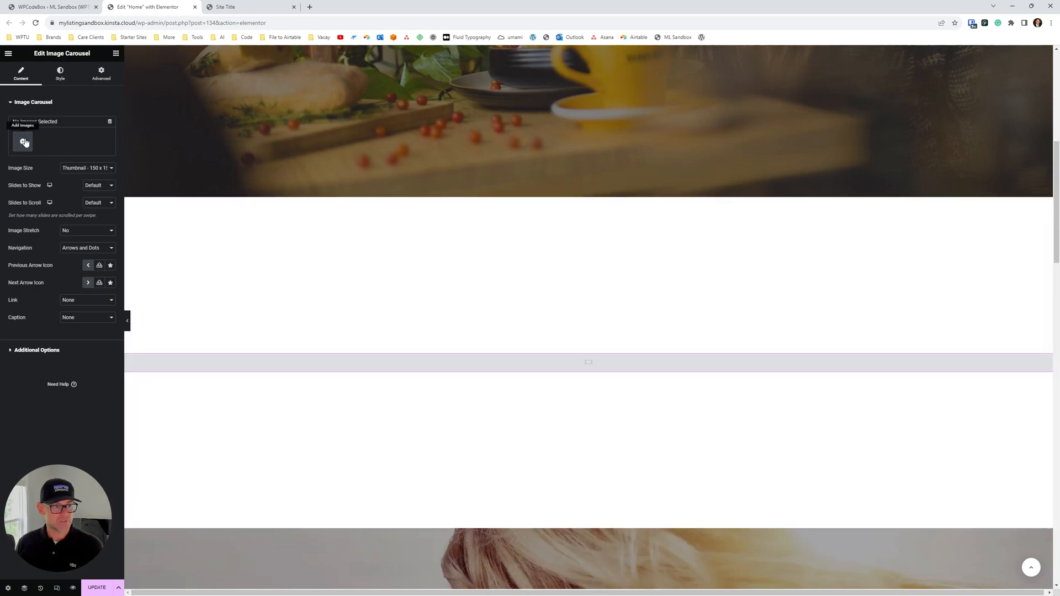
left_click(25, 142)
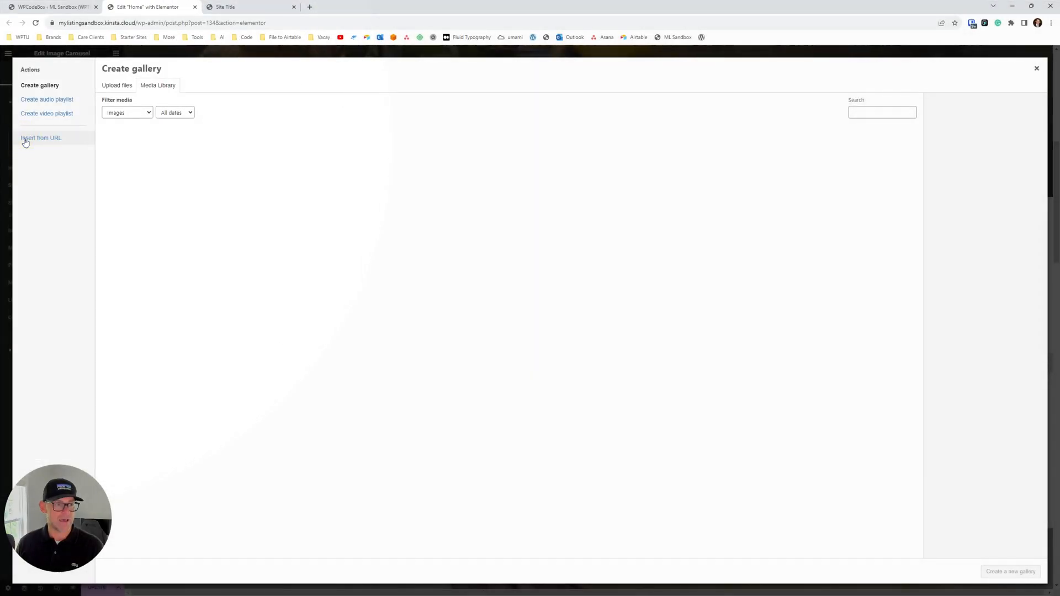
Step: Create a gallery from the blonde woman portrait photos and insert it into the carousel
left_click(199, 157)
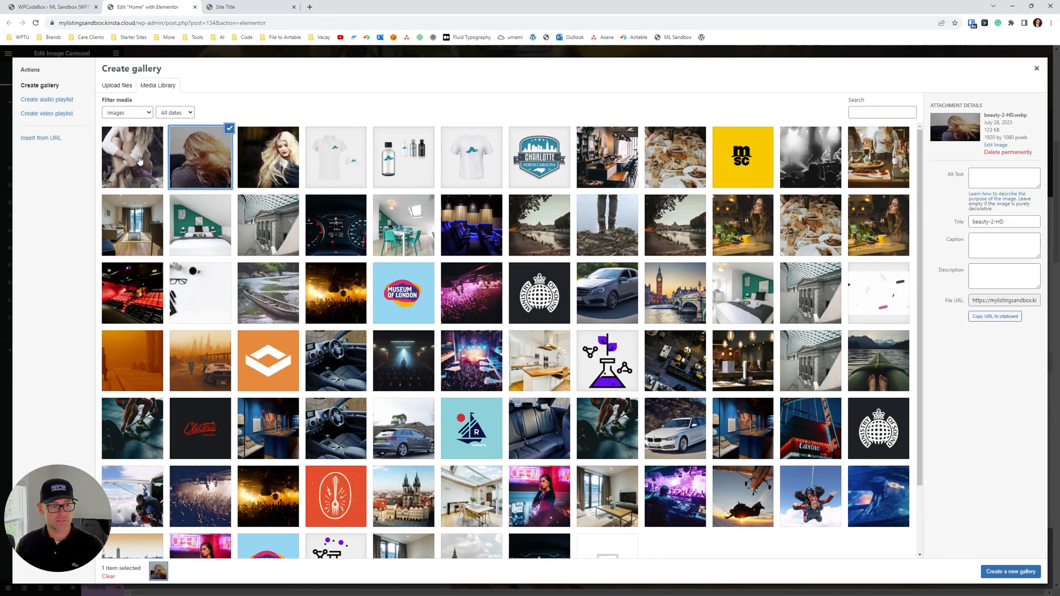
left_click(268, 157)
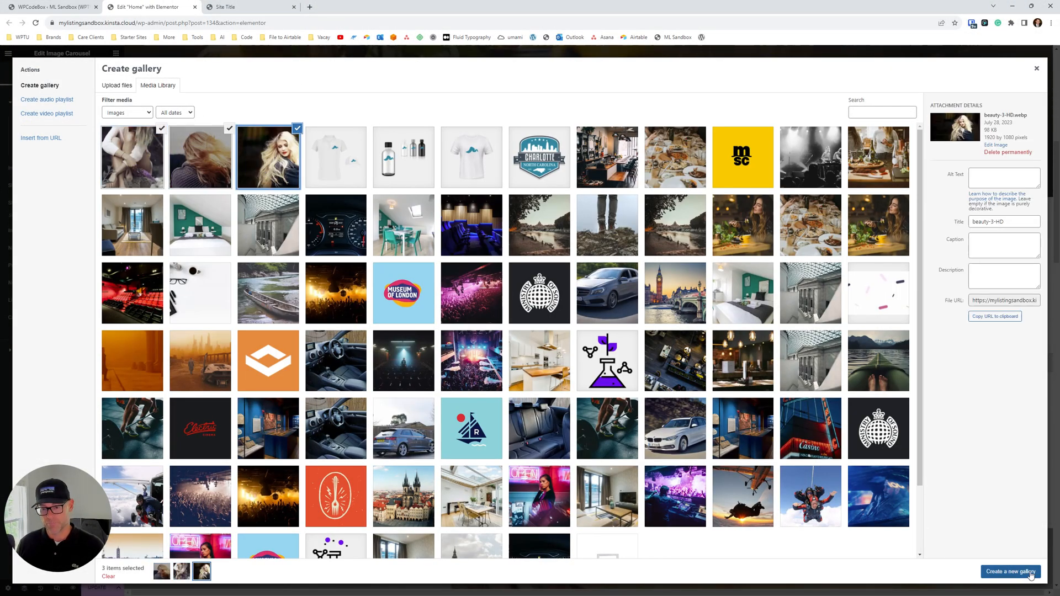
left_click(1010, 573)
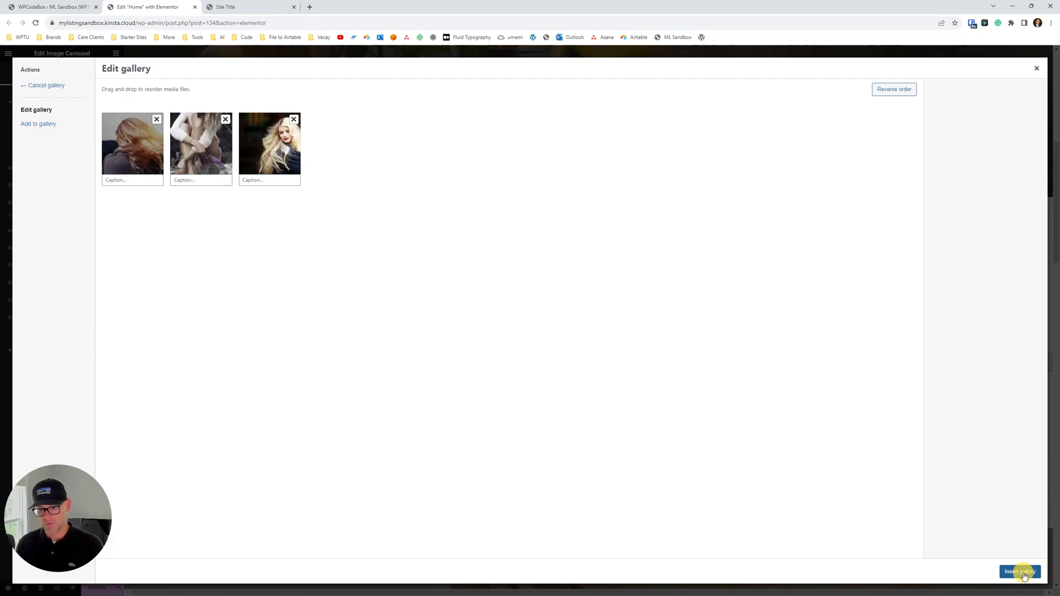
left_click(1019, 573)
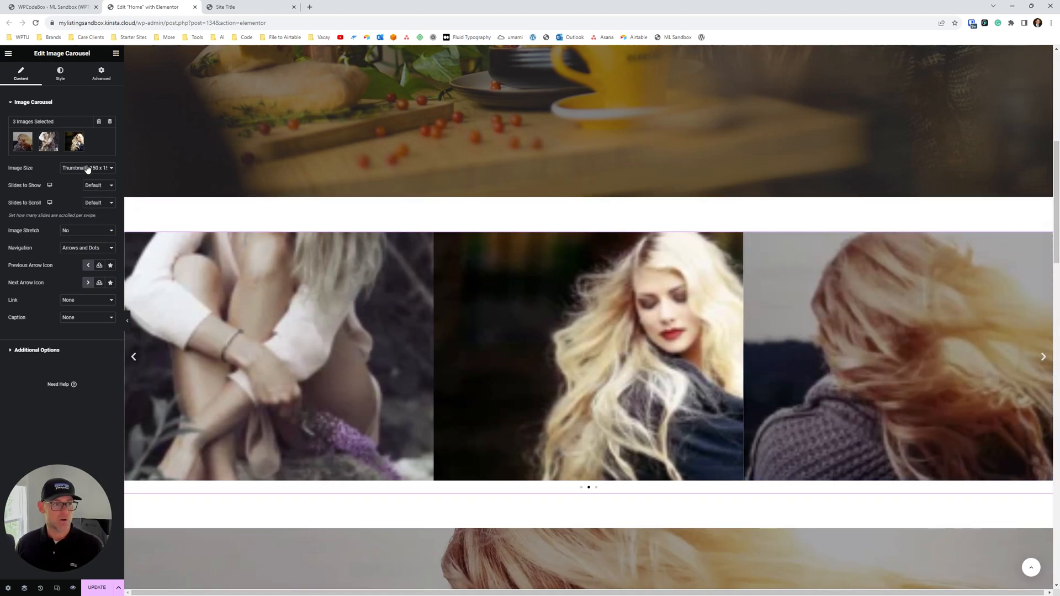
Step: Show one full-size slide at a time with navigation set to None
left_click(99, 185)
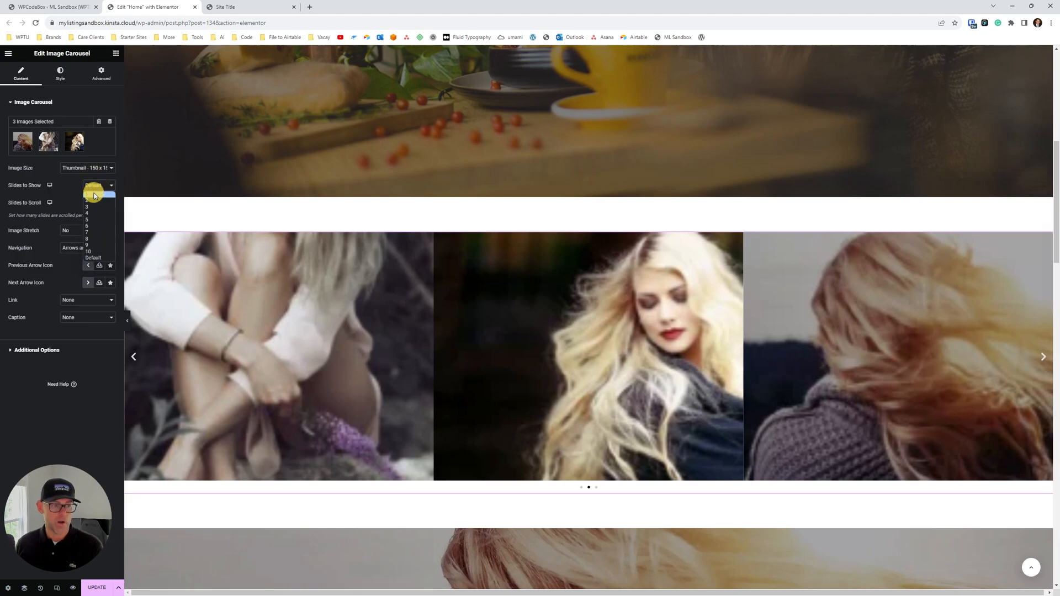
left_click(86, 168)
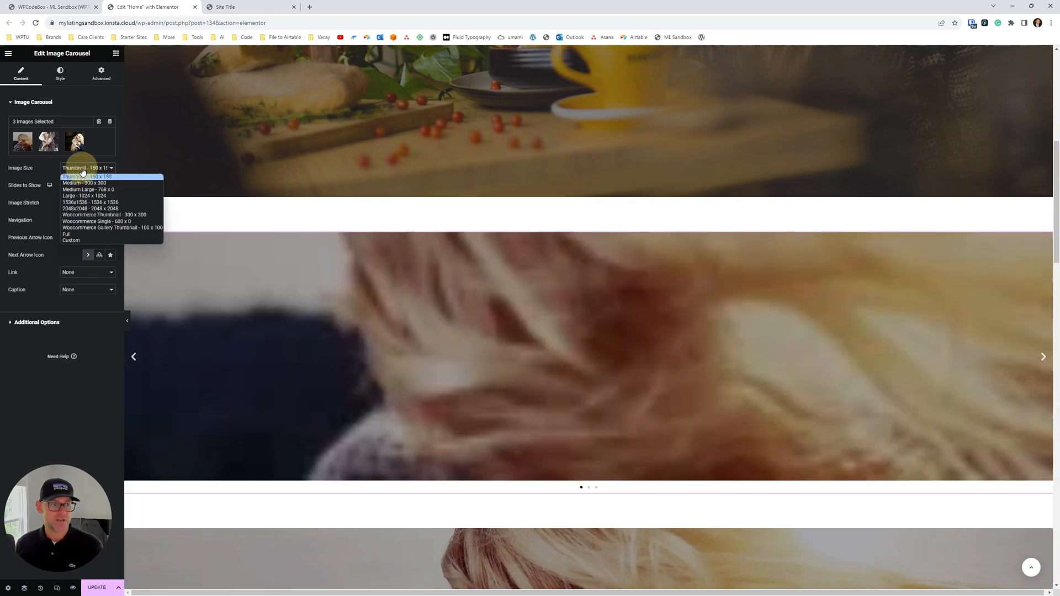
left_click(67, 235)
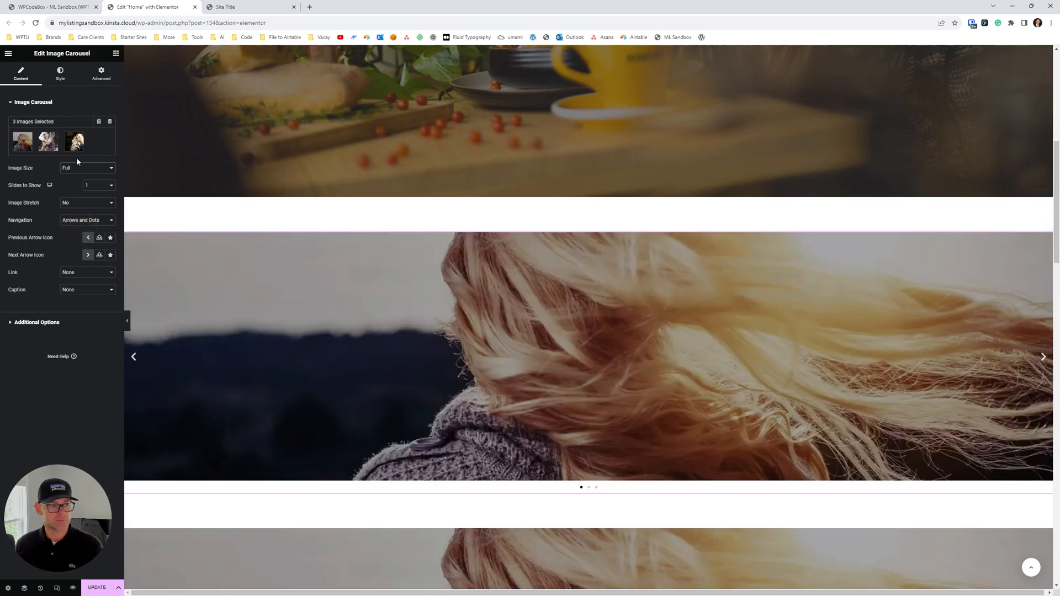
mouse_move(55, 231)
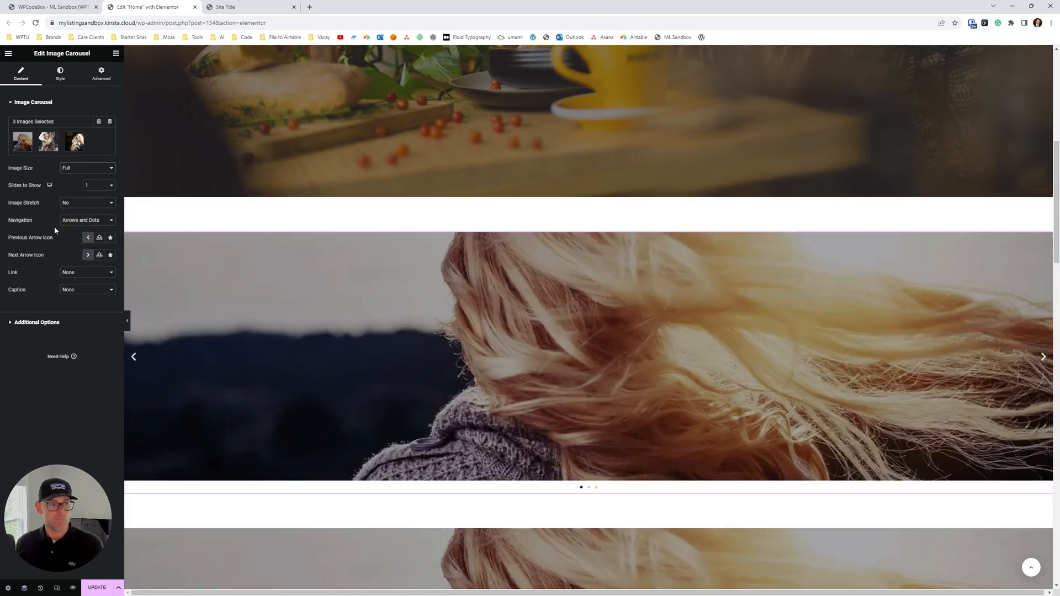
mouse_move(88, 223)
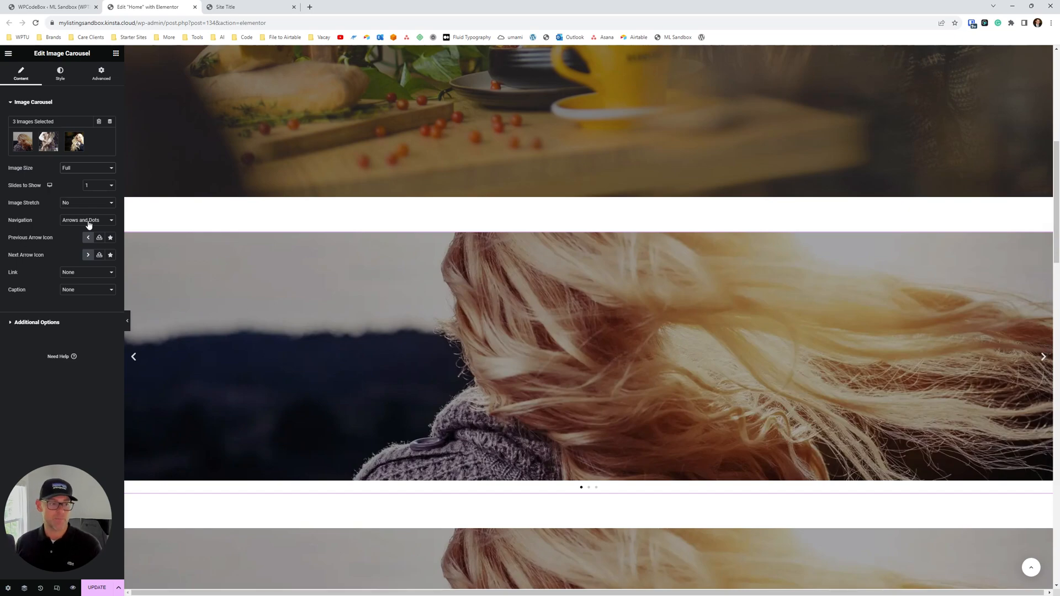
left_click(87, 220)
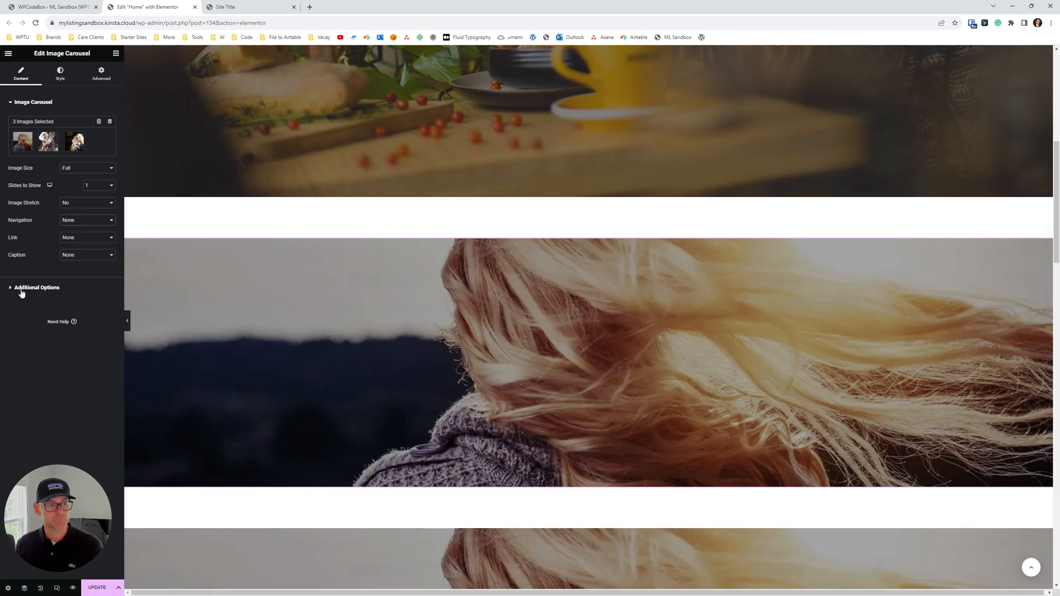
Step: Turn off carousel autoplay under Additional Options, then return to WPCodeBox
left_click(36, 287)
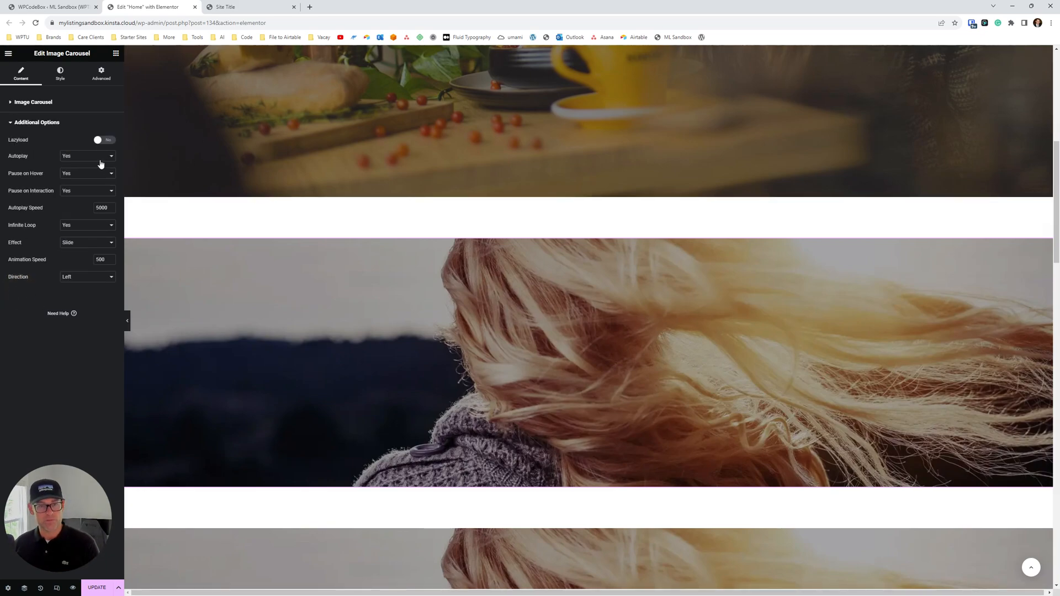
left_click(87, 156)
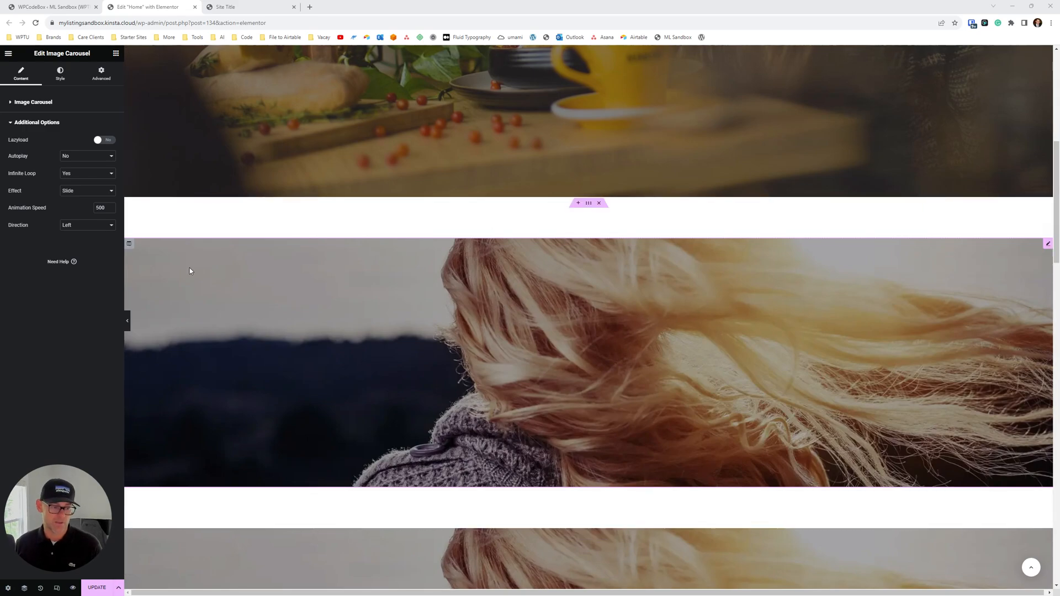
left_click(50, 6)
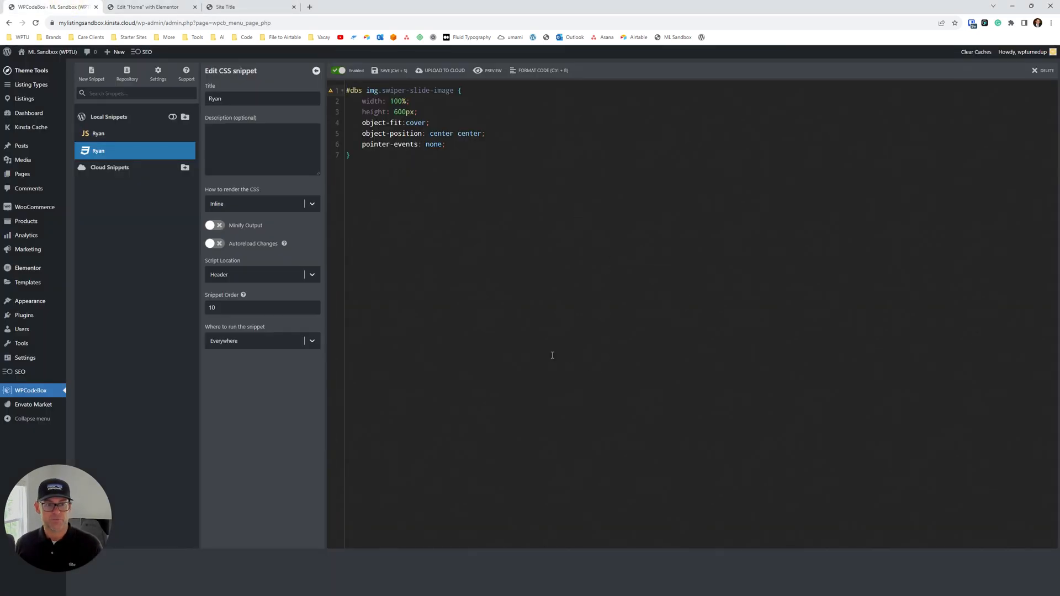
Step: Review the JS shuffle snippet and a blank new snippet's types, then return to Elementor
left_click(99, 133)
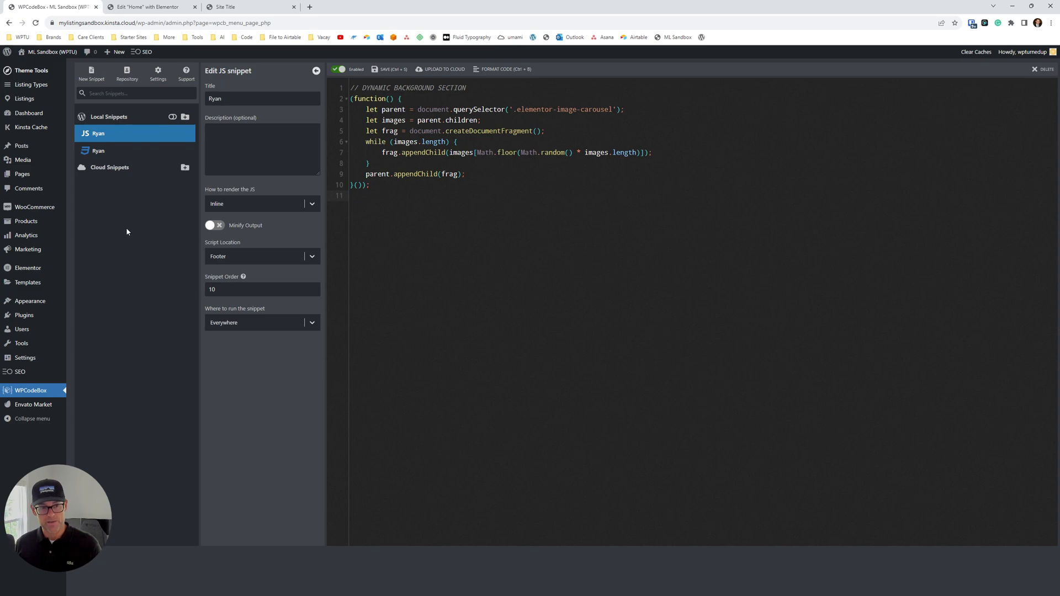
mouse_move(735, 117)
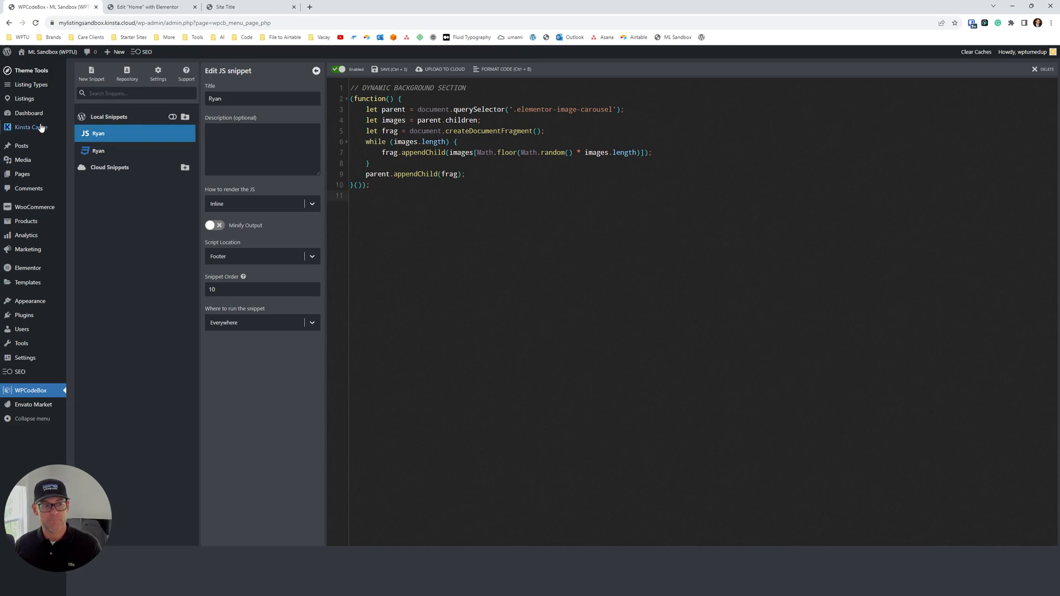
left_click(90, 73)
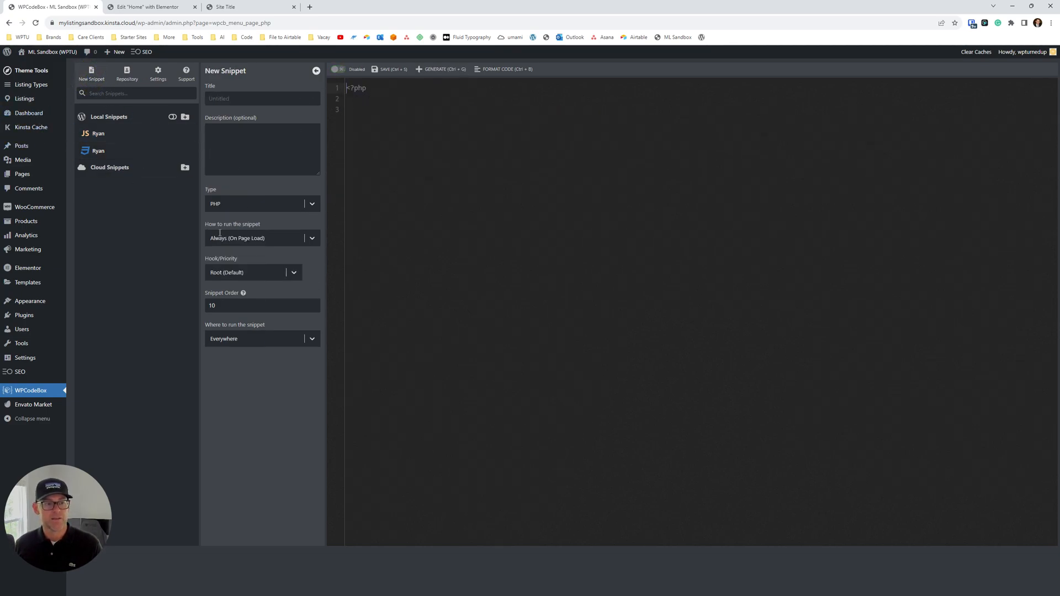
left_click(263, 204)
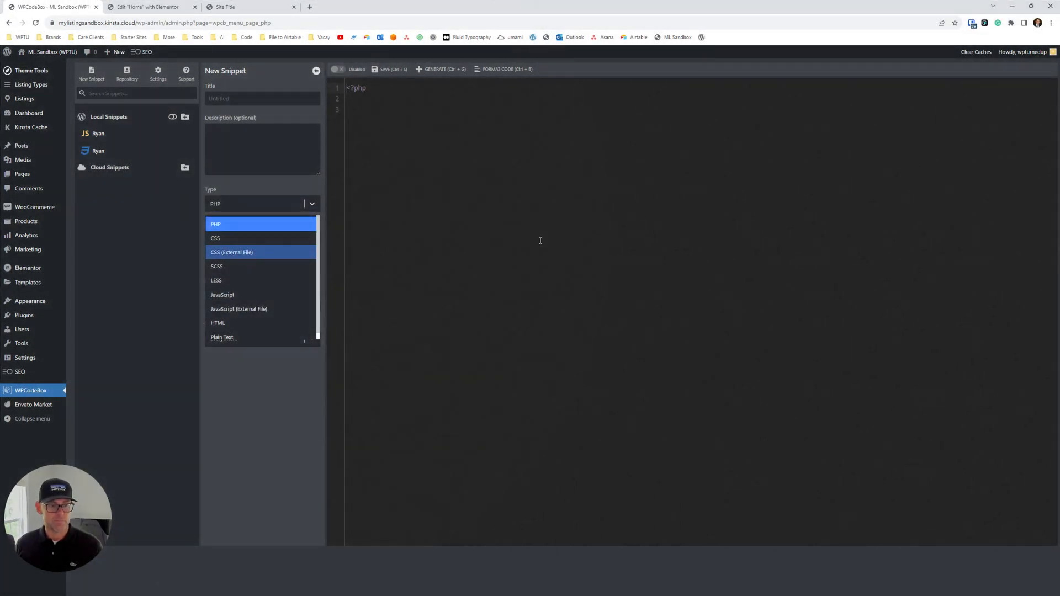
left_click(215, 224)
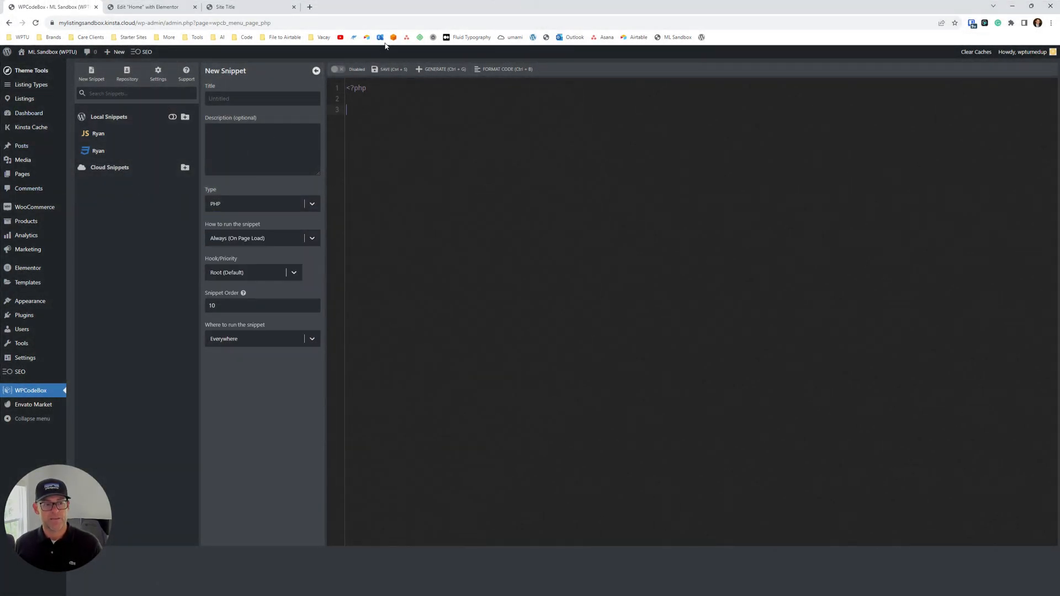
left_click(243, 6)
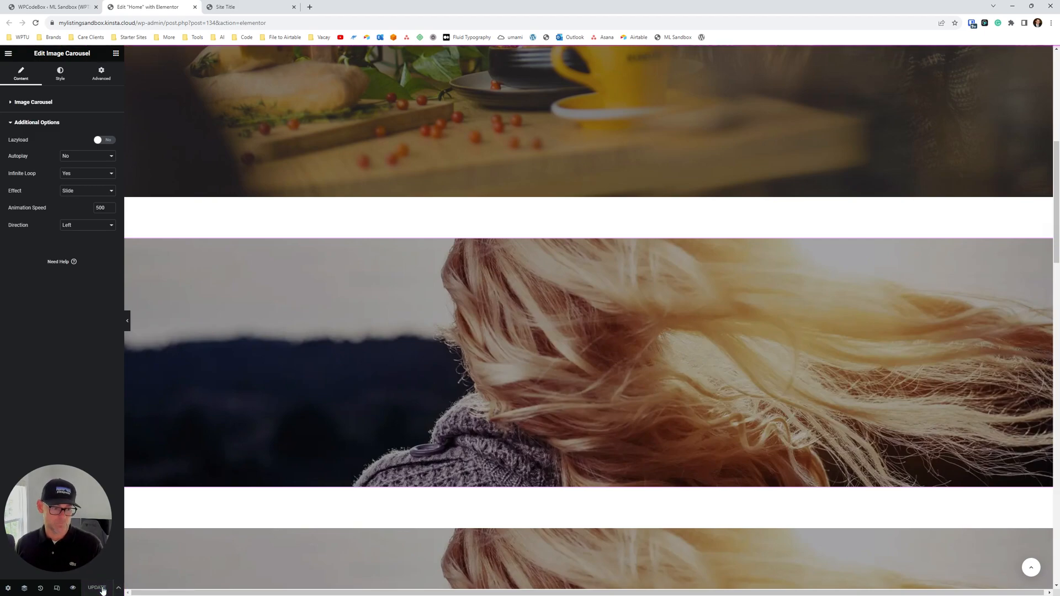
Step: Reload the live homepage repeatedly to confirm a different woman photo appears each load
left_click(250, 7)
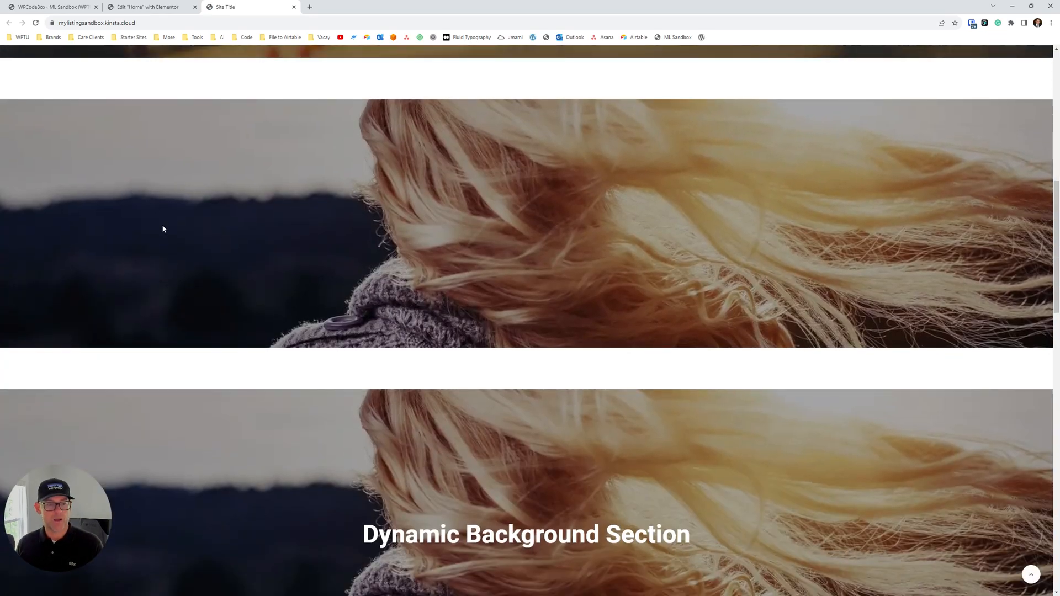
left_click(36, 22)
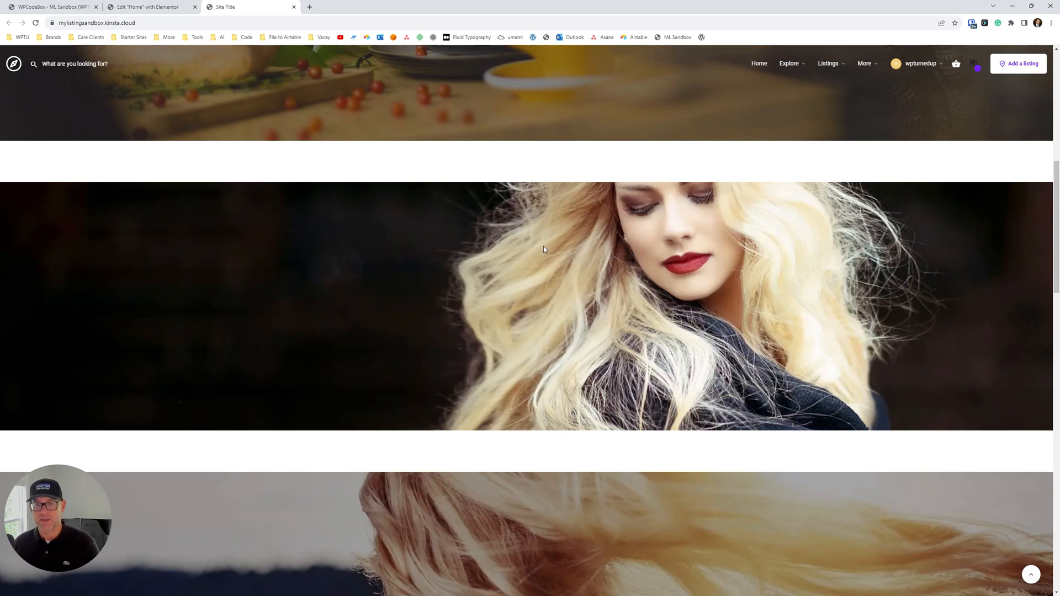
mouse_move(420, 265)
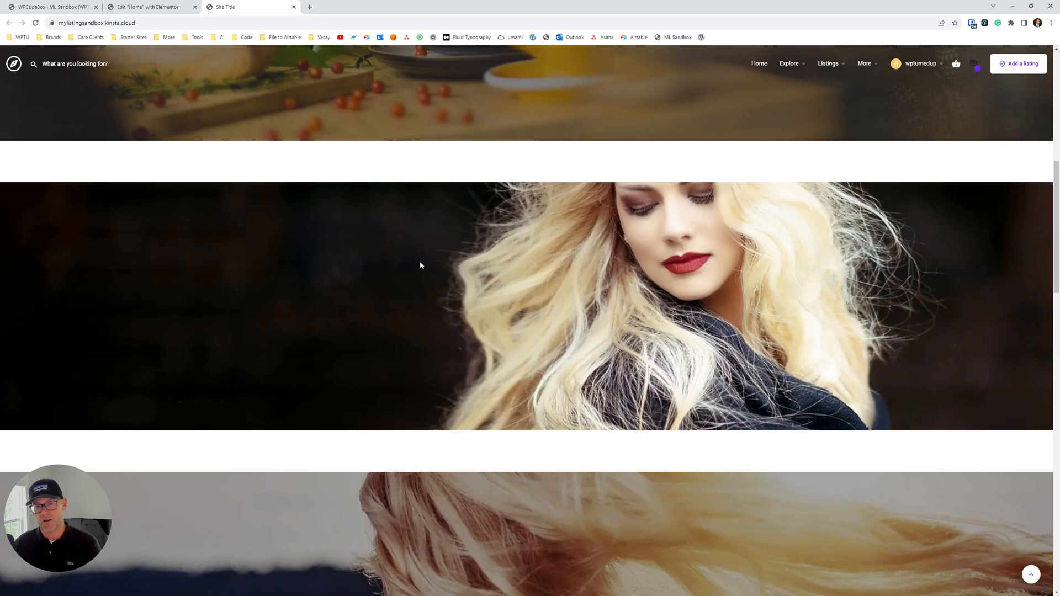
mouse_move(414, 266)
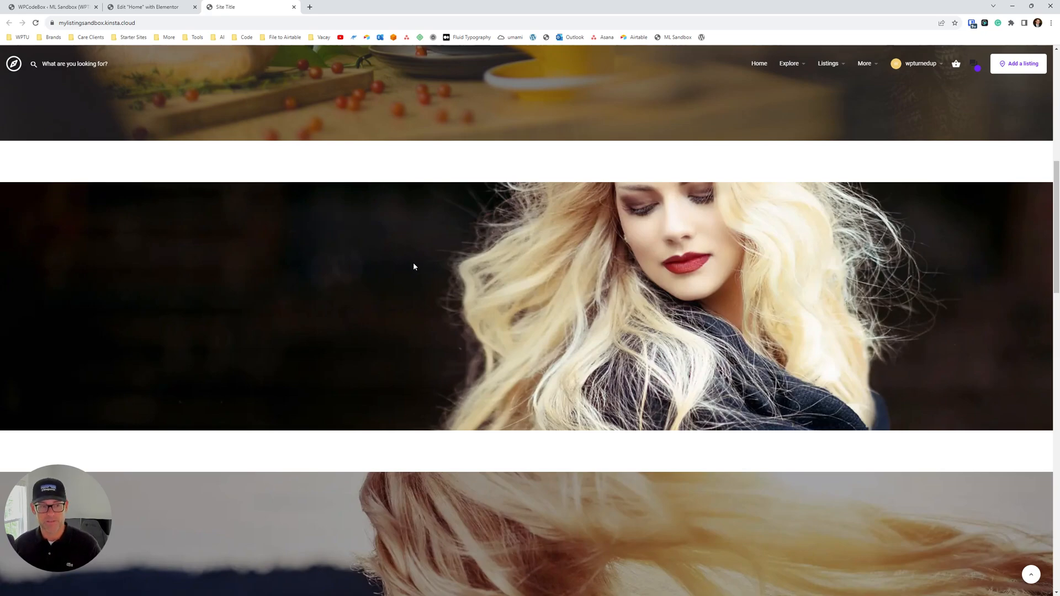
left_click(37, 22)
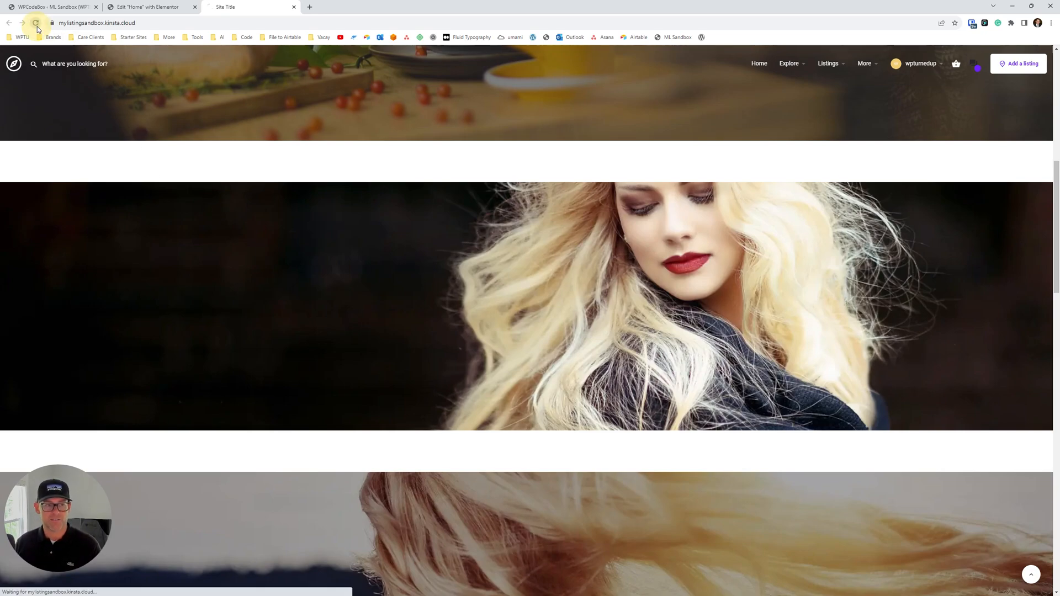
left_click(36, 23)
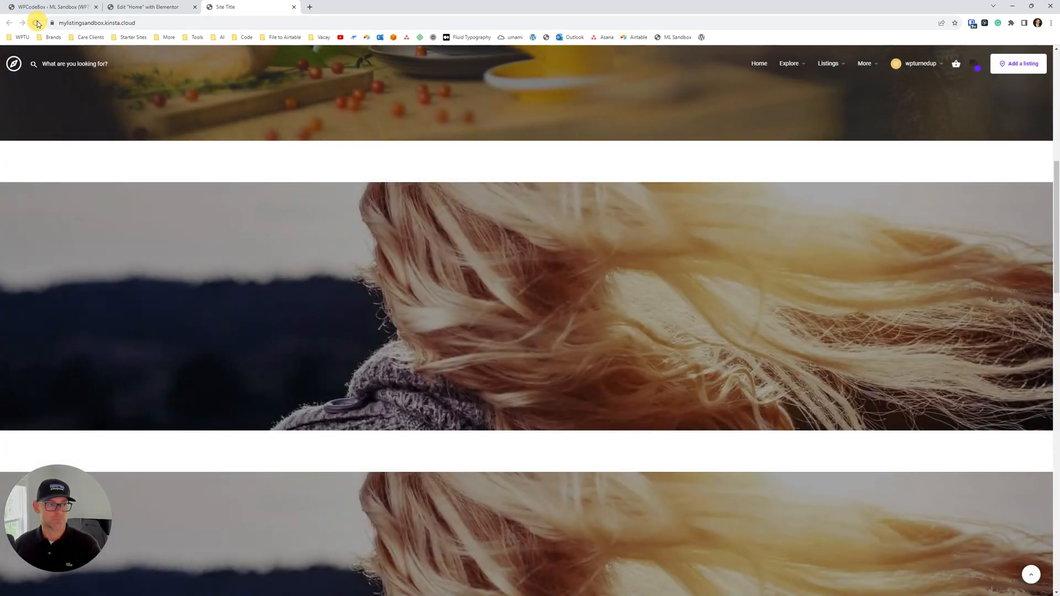
left_click(36, 23)
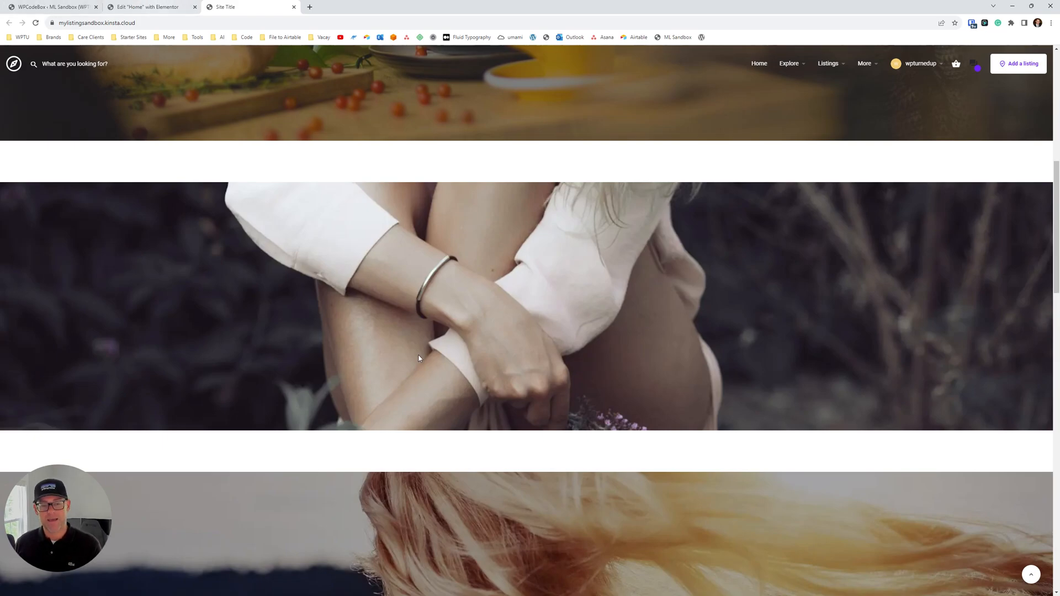
scroll("down", 3)
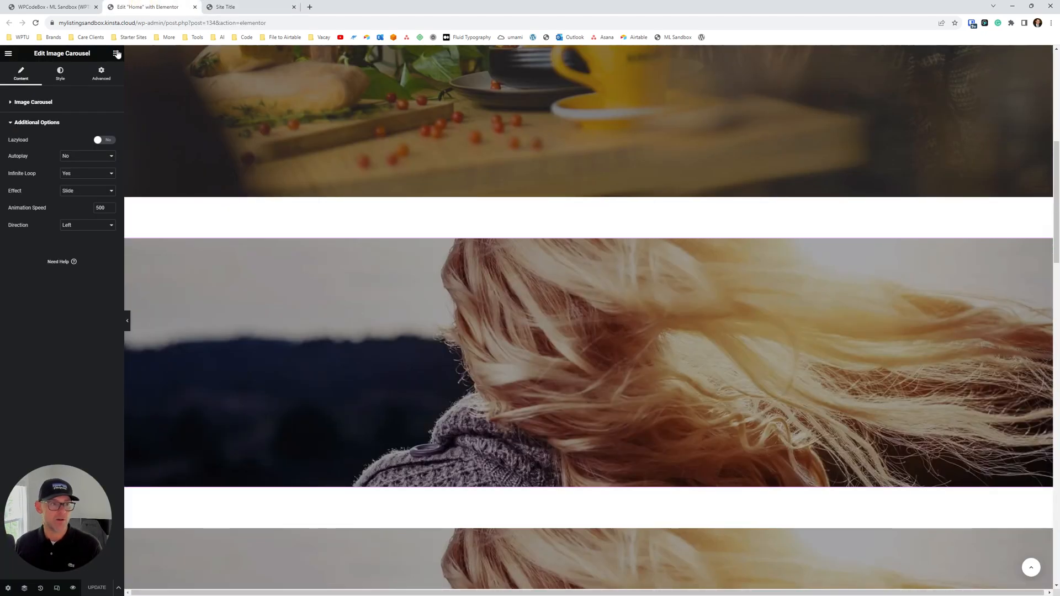
Step: Add a Heading widget below the carousel, centred and set to HTML tag H1
left_click(116, 53)
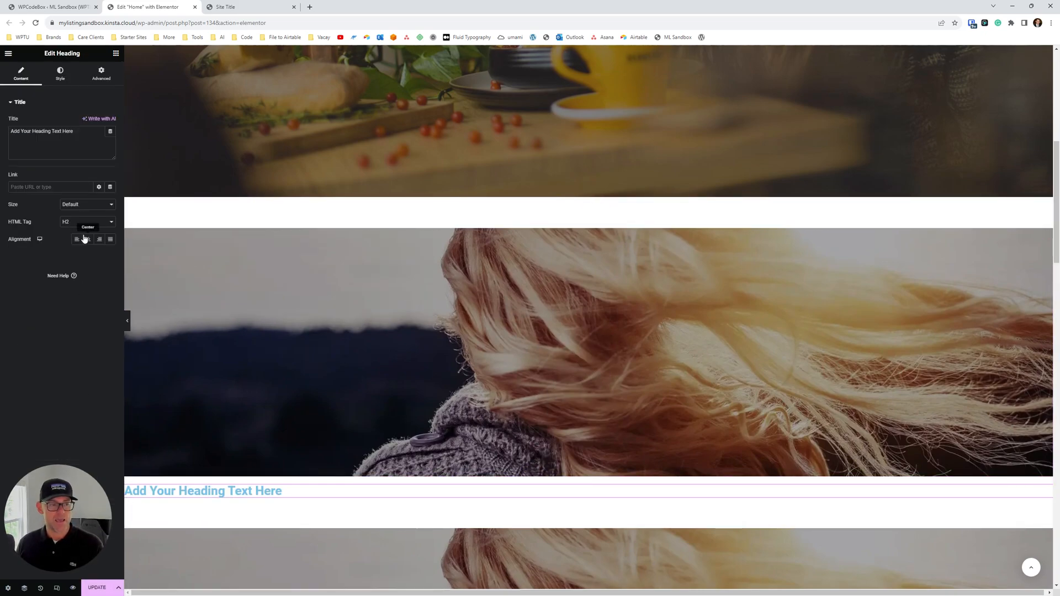
left_click(87, 222)
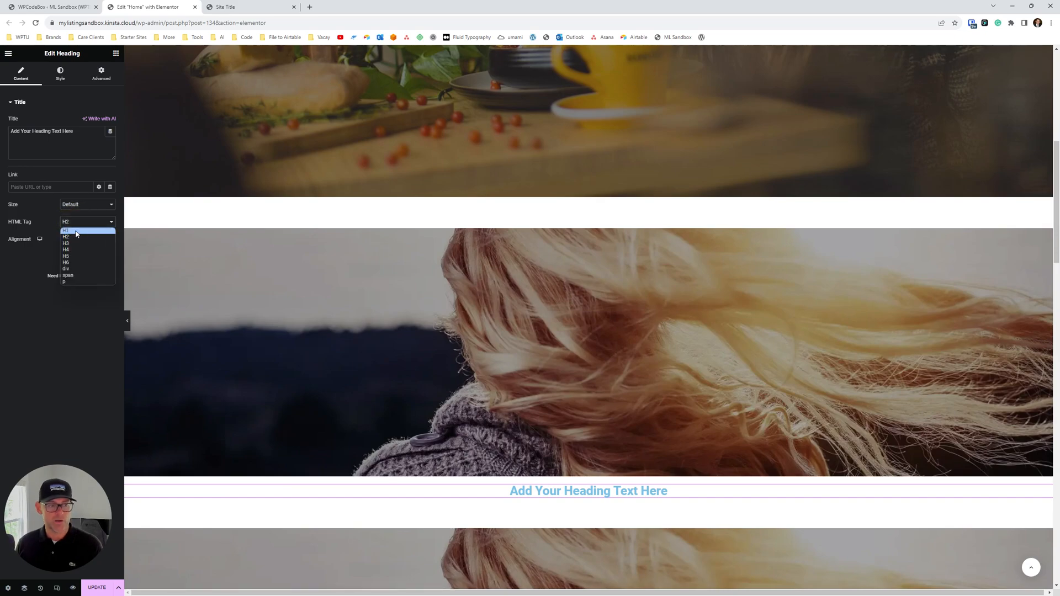
left_click(67, 231)
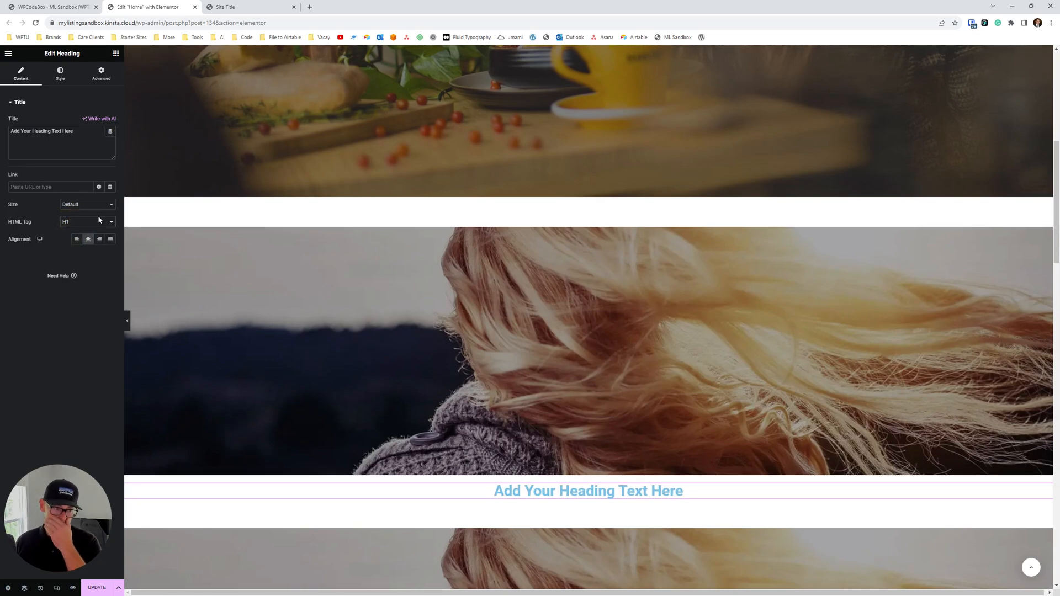
Step: Style the heading with typography size about 107 px and white text colour
left_click(59, 73)
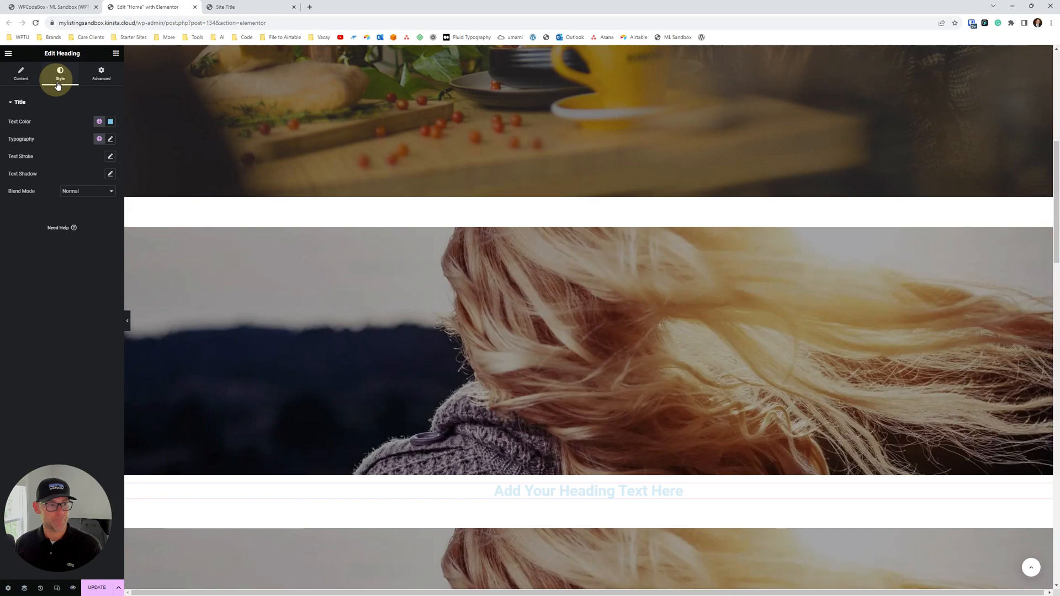
left_click(111, 138)
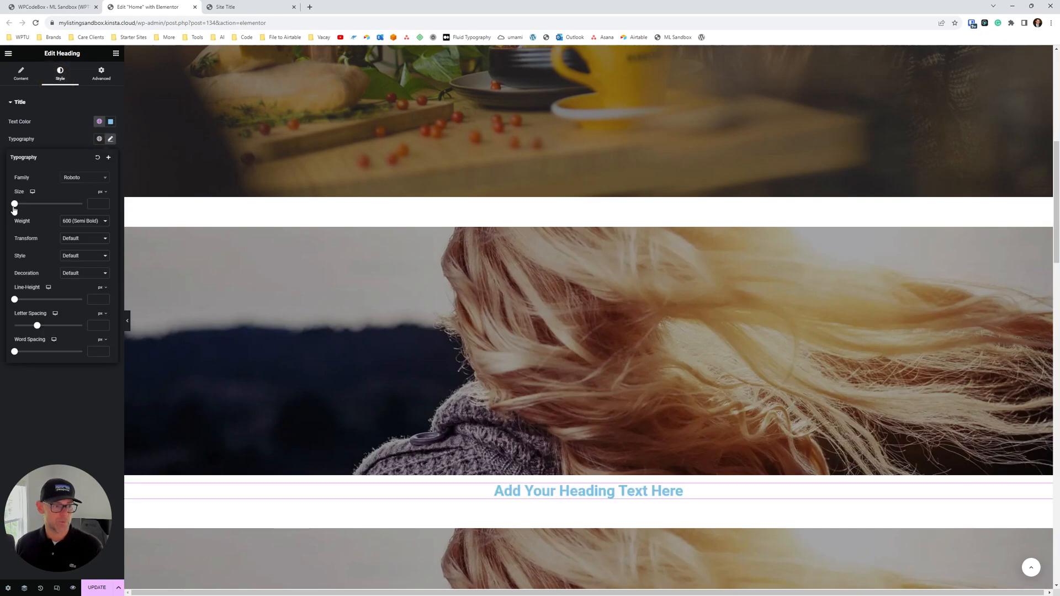
left_click_drag(14, 204, 50, 204)
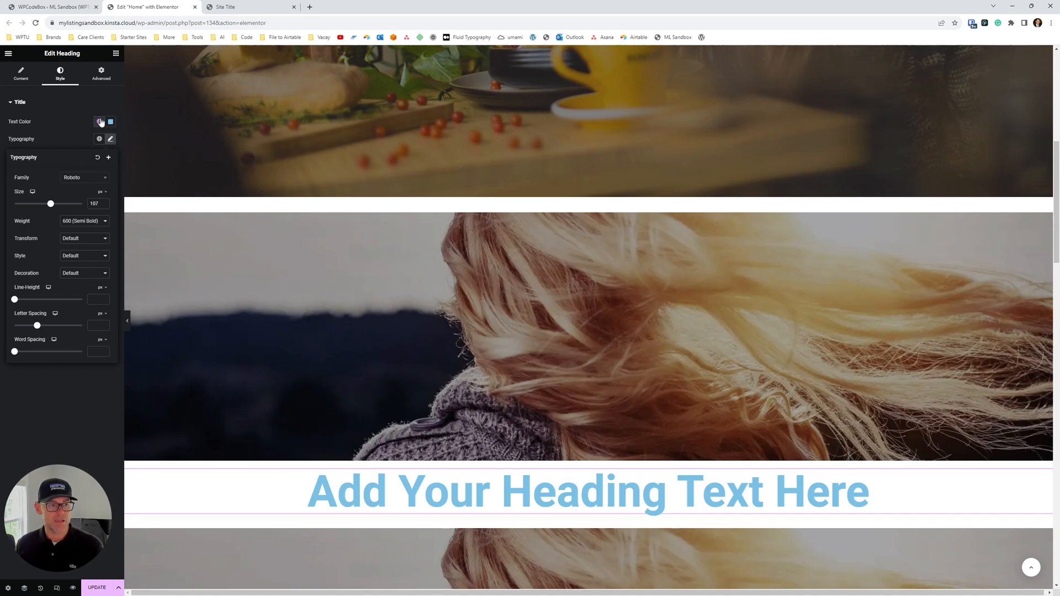
left_click(99, 120)
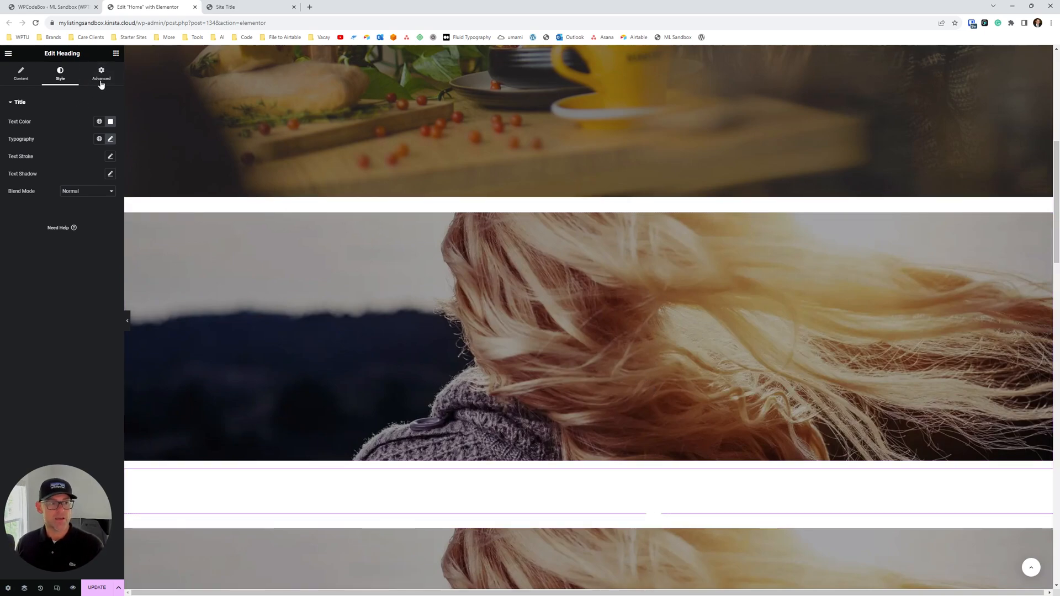
Step: Give the heading an unlinked top margin of -400 and Z-Index 1 so it overlays the image
left_click(101, 74)
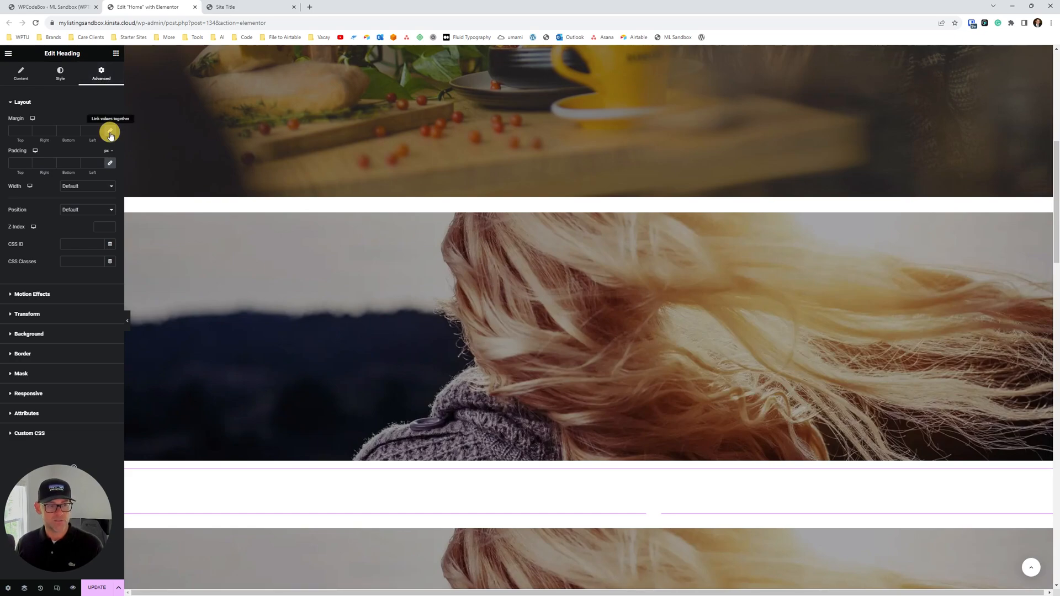
left_click(110, 129)
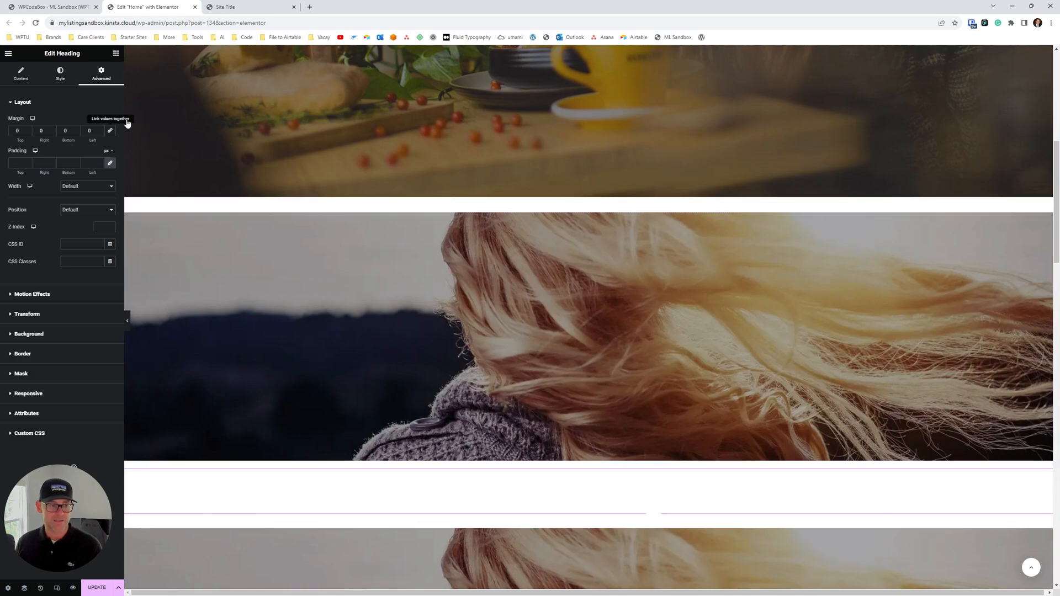
left_click(19, 130)
type("-30")
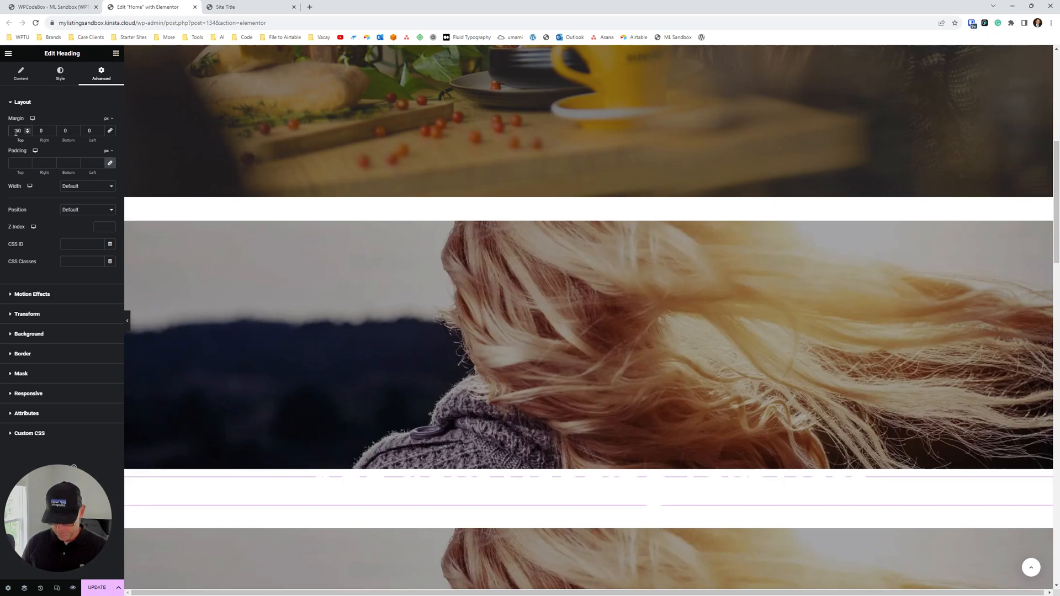
type("-400")
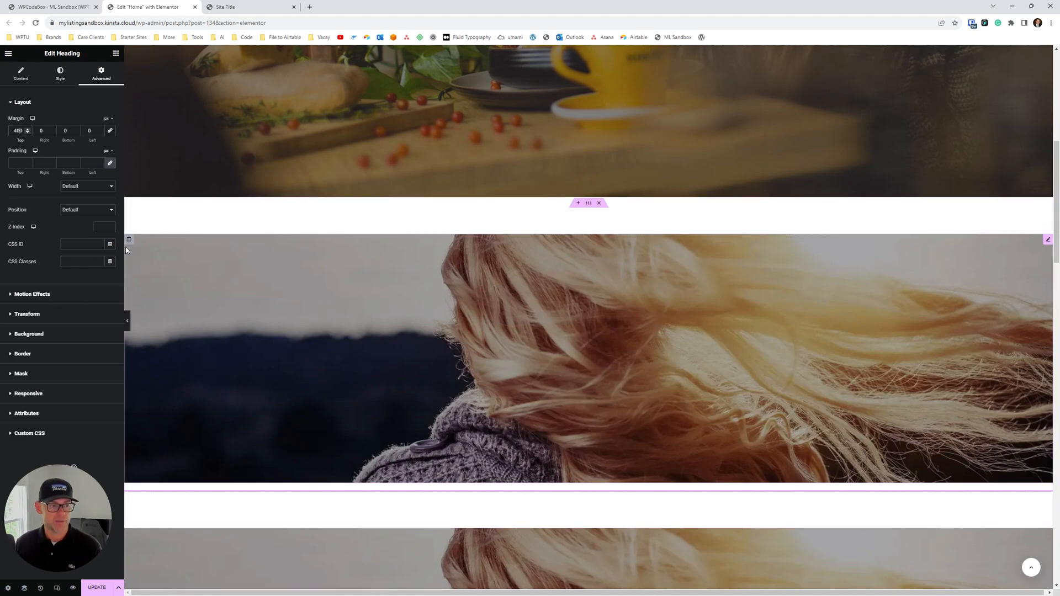
left_click(87, 227)
type("1")
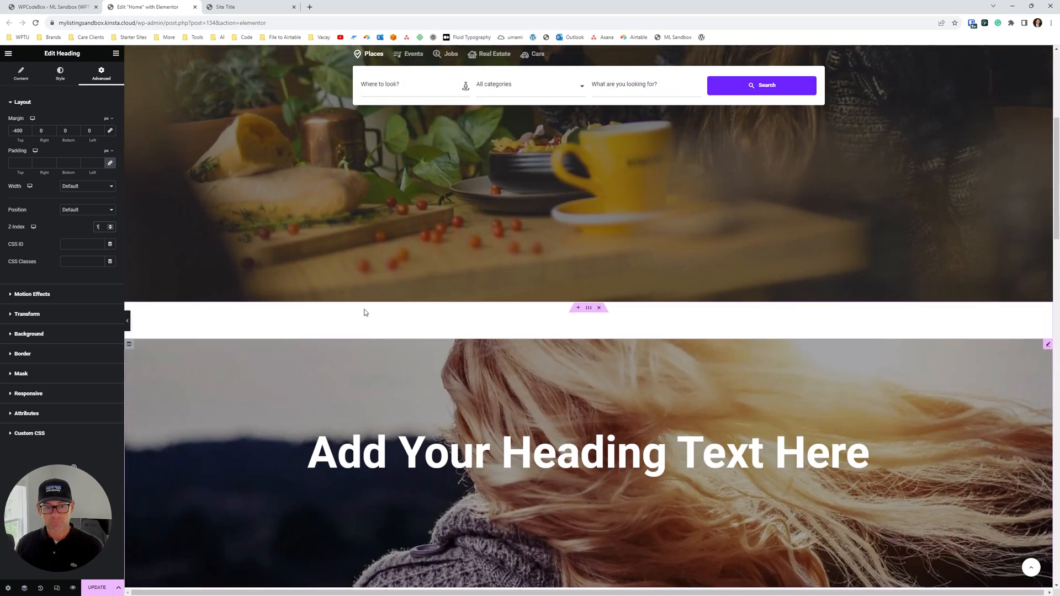
Step: Give the search-form shortcode a negative top margin and side margins to sit under the heading, then Update
scroll("down", 3)
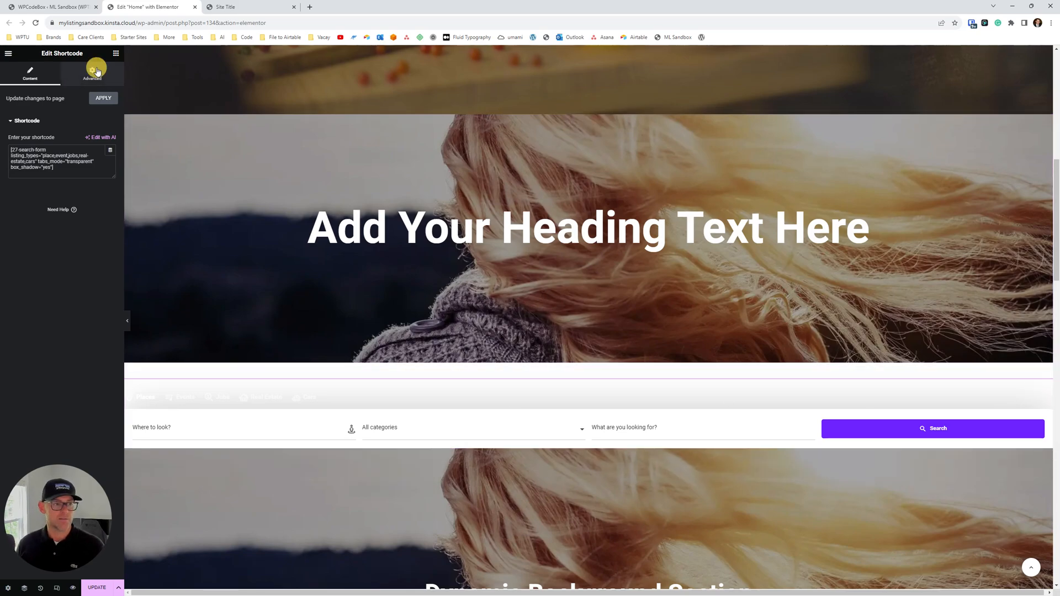
left_click(92, 73)
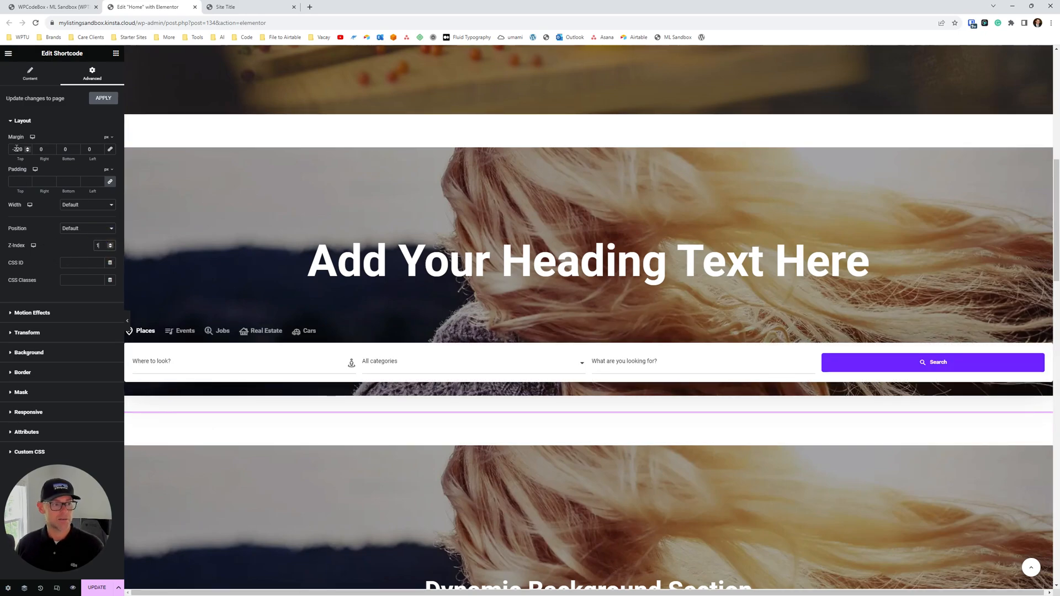
type("-224")
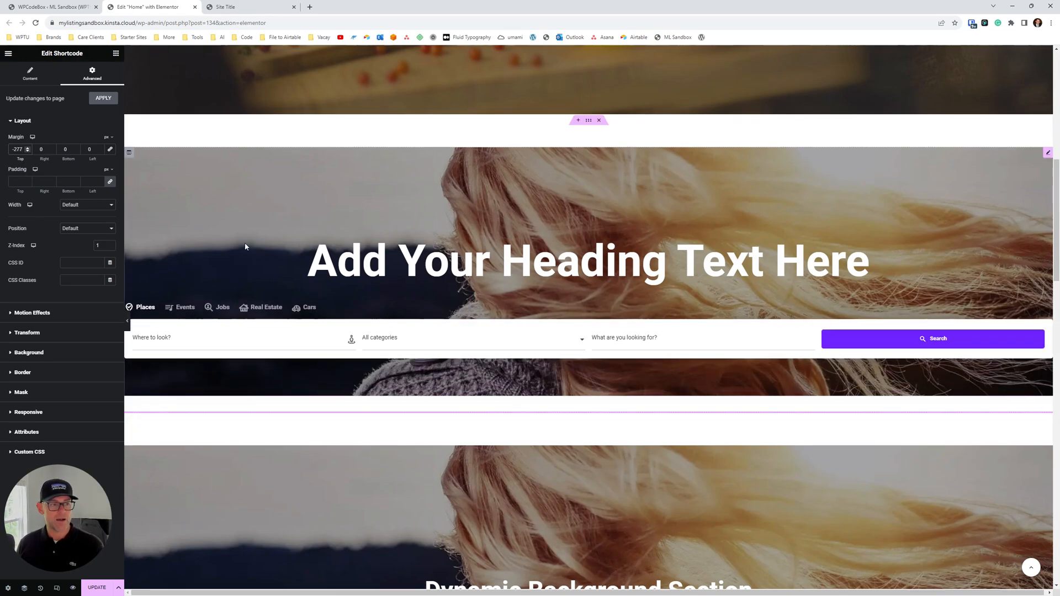
left_click(40, 148)
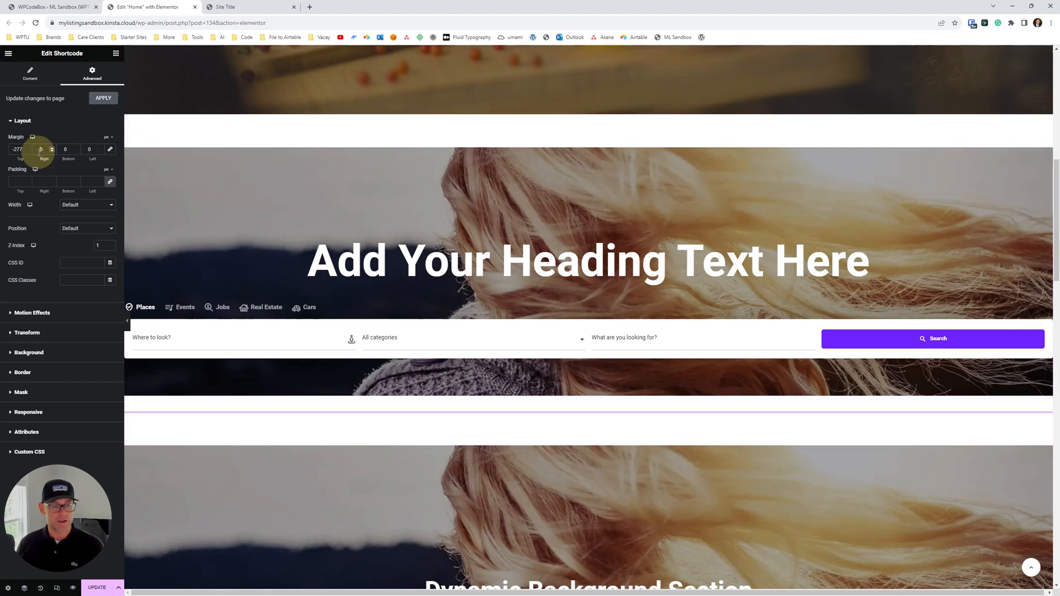
type("2900")
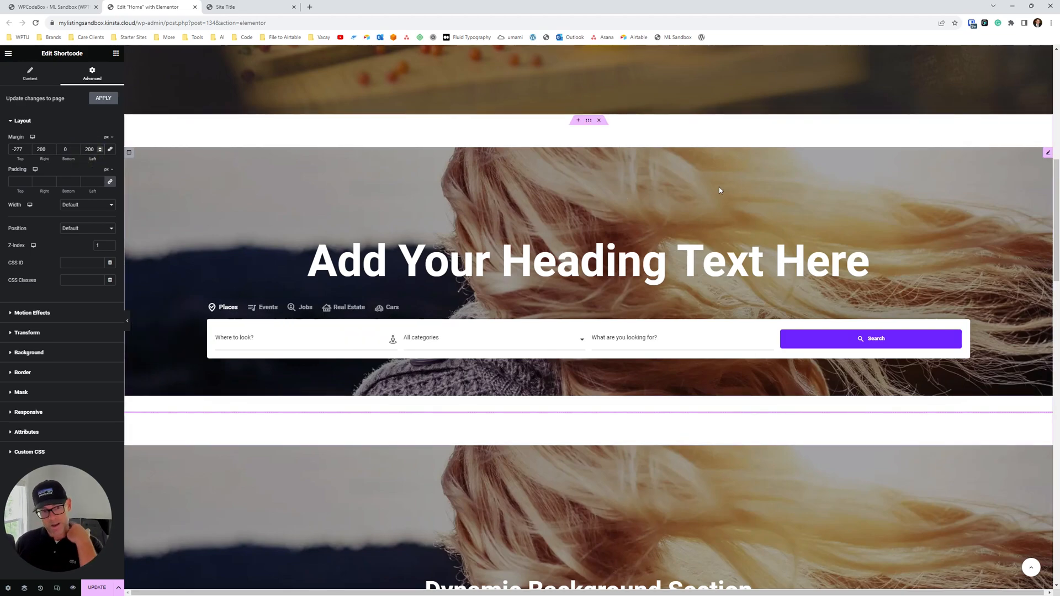
left_click(127, 320)
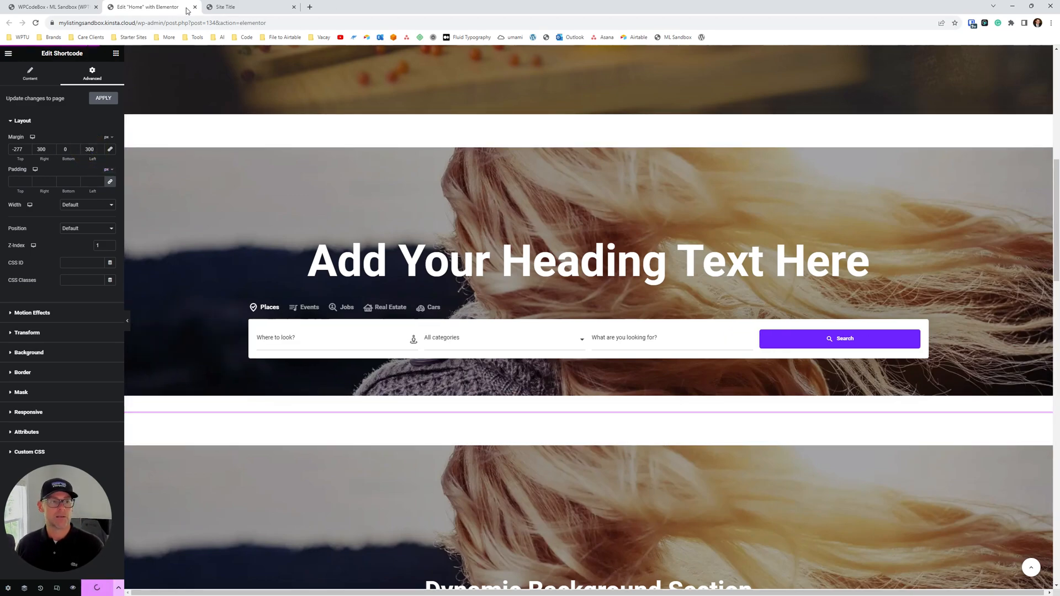
Step: Reload the live homepage and try the search field overlaid on the background image
left_click(251, 7)
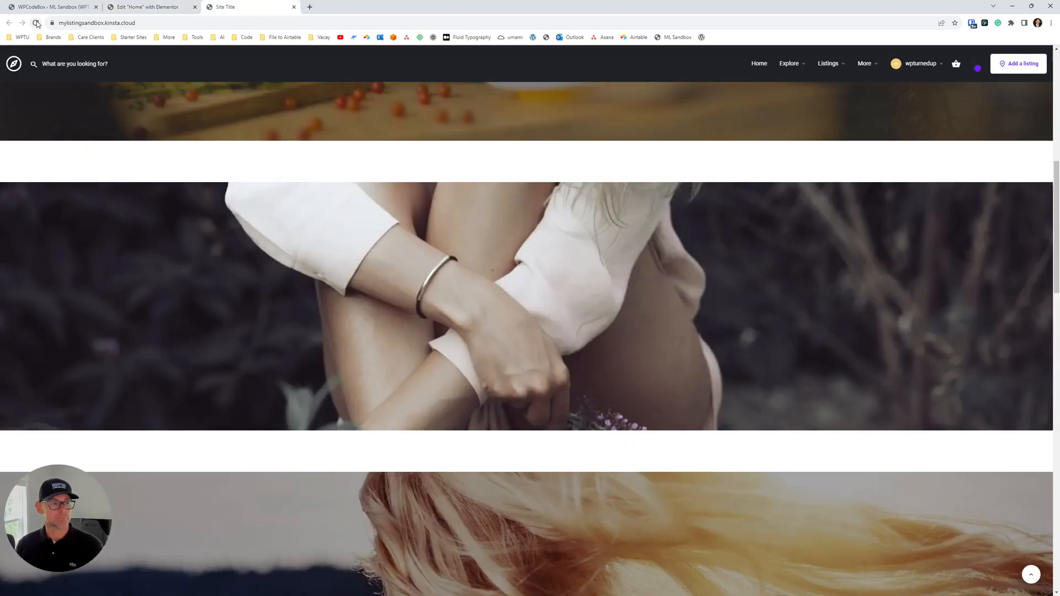
left_click(36, 22)
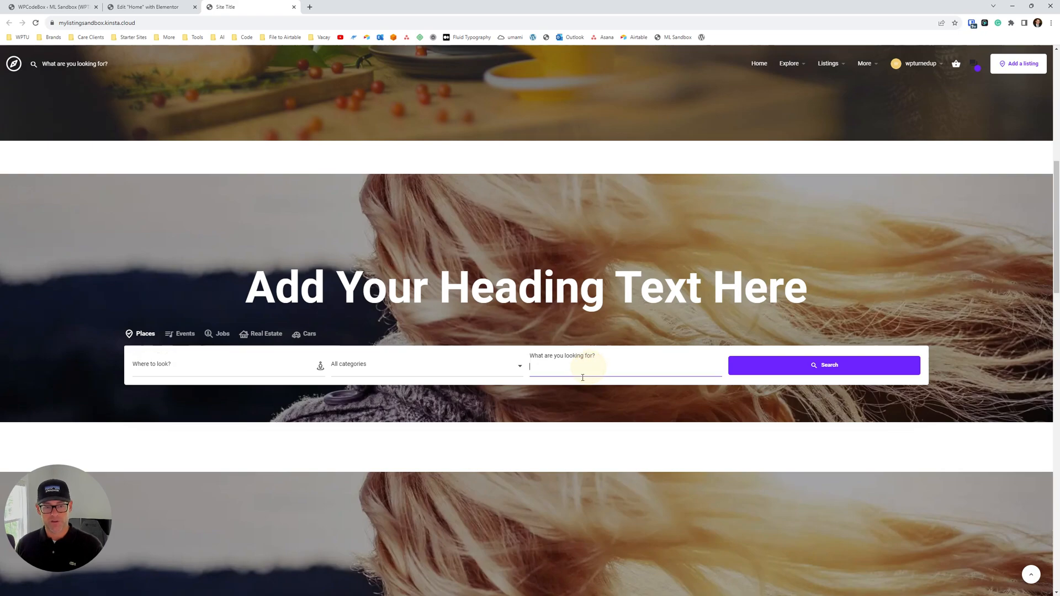
left_click(426, 364)
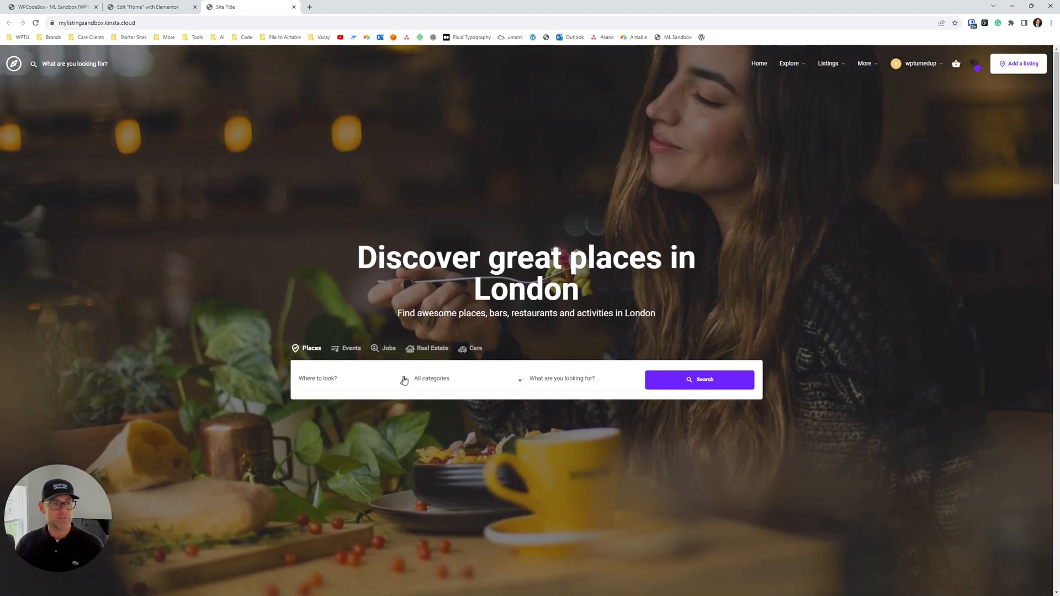
mouse_move(633, 141)
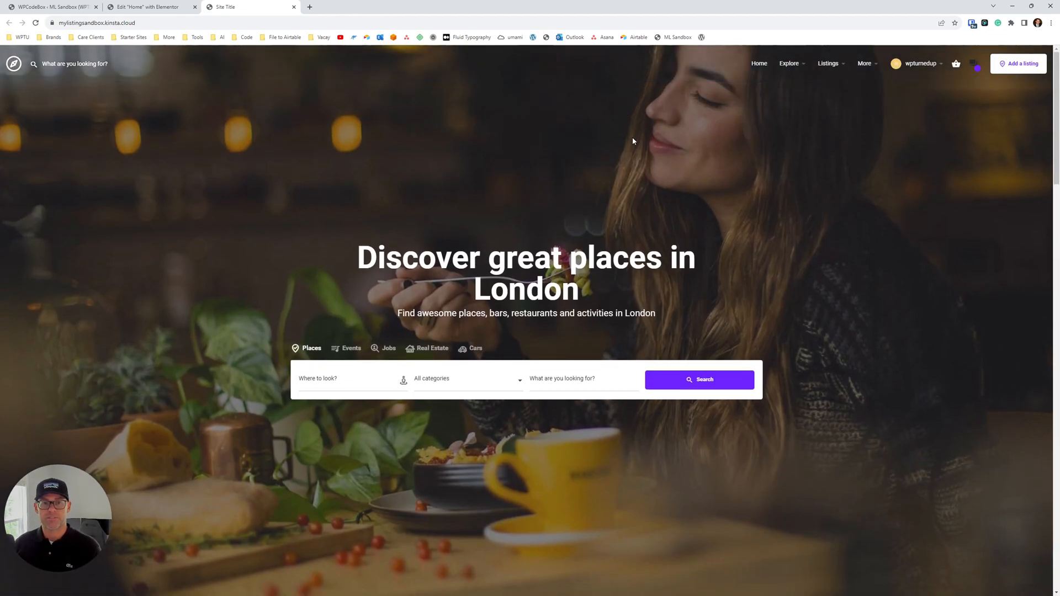